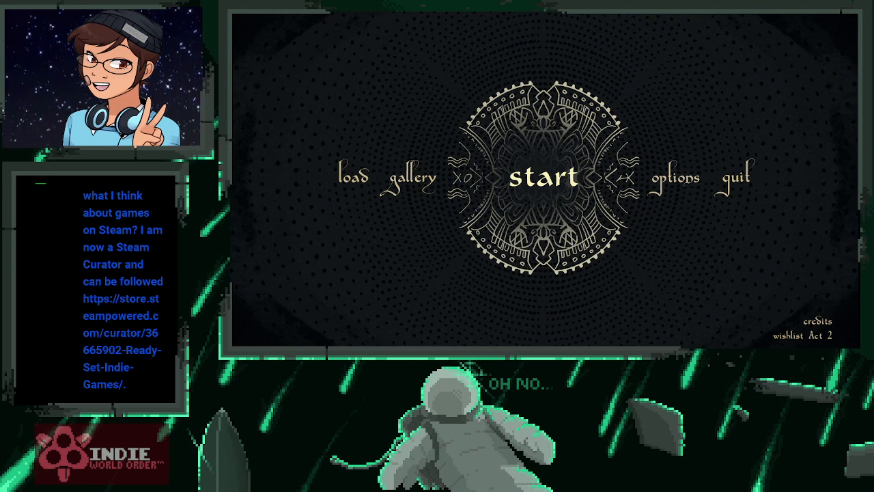
Start a new playthrough from the main menu, bringing up the how-to-play screen
{"action": "left_click", "coordinate": [538, 178]}
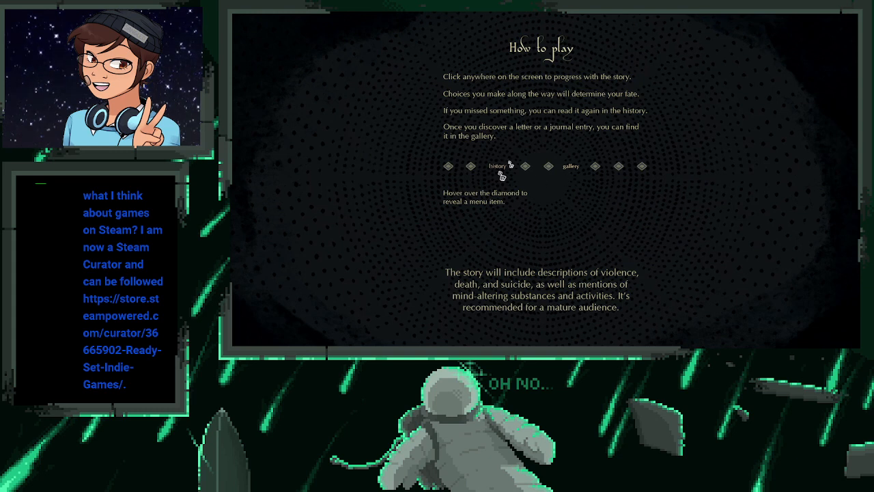
{"action": "mouse_move", "coordinate": [538, 294]}
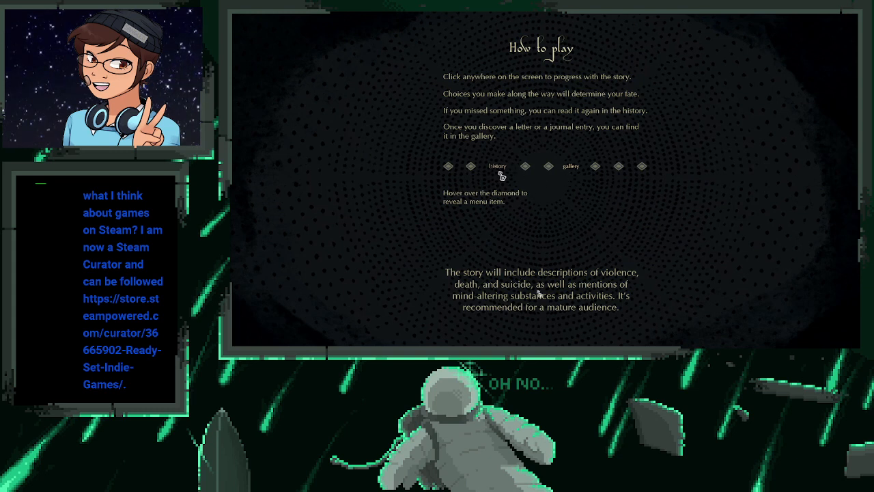
{"action": "mouse_move", "coordinate": [594, 239]}
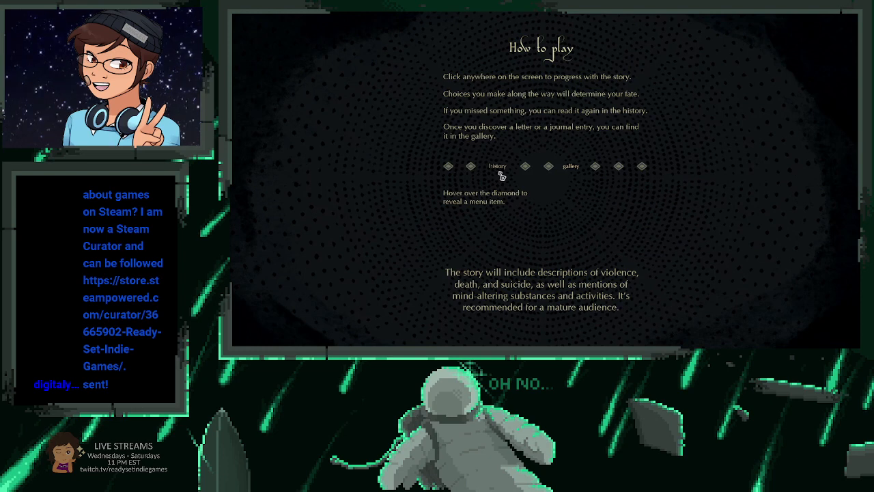
{"action": "mouse_move", "coordinate": [580, 283]}
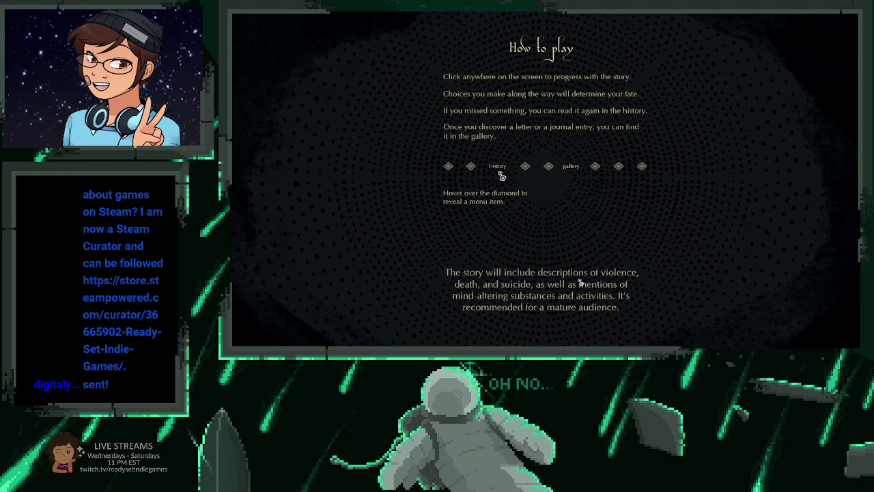
Dismiss the instructions and read the opening picnic scene until the partner vanishes
{"action": "left_click", "coordinate": [580, 281]}
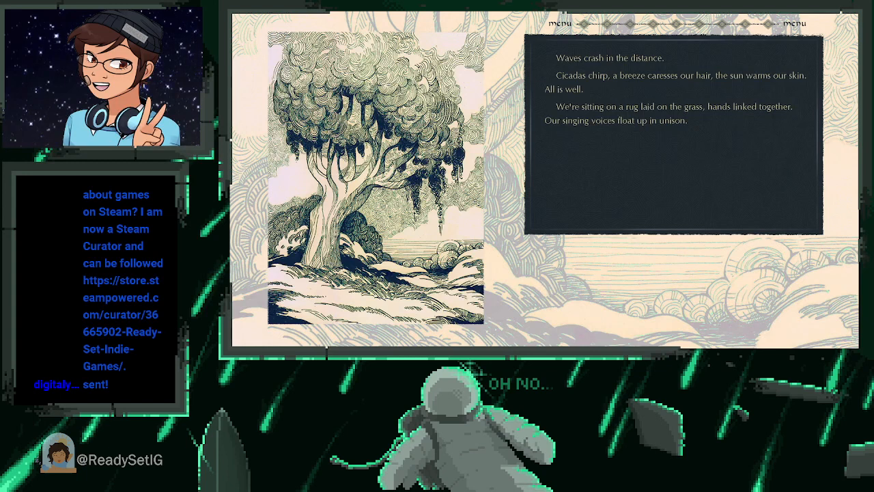
{"action": "mouse_move", "coordinate": [598, 183]}
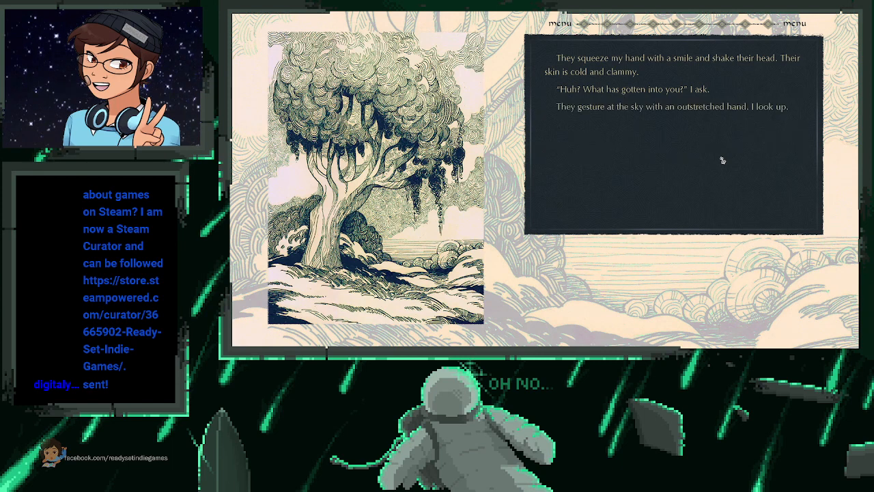
{"action": "mouse_move", "coordinate": [699, 176]}
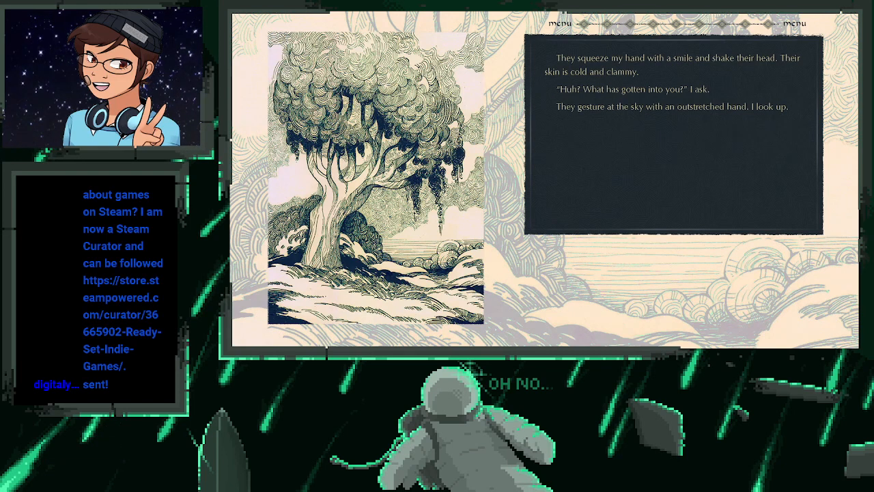
{"action": "mouse_move", "coordinate": [640, 125]}
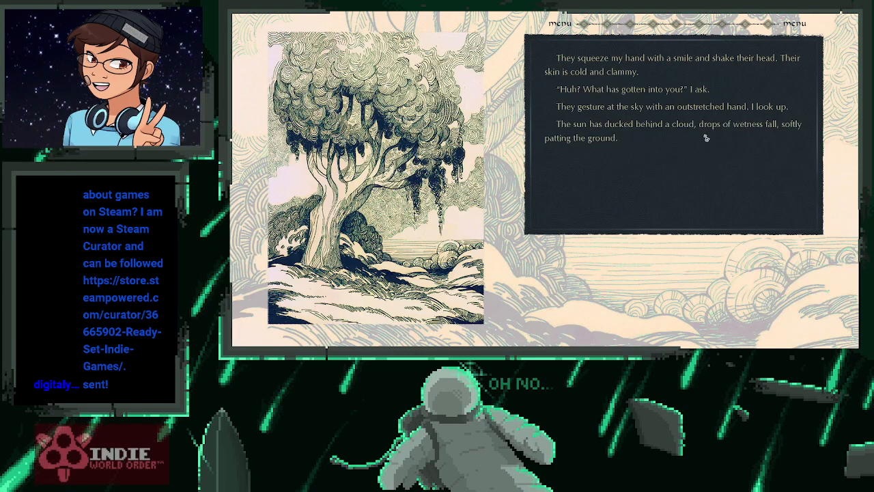
{"action": "mouse_move", "coordinate": [772, 131]}
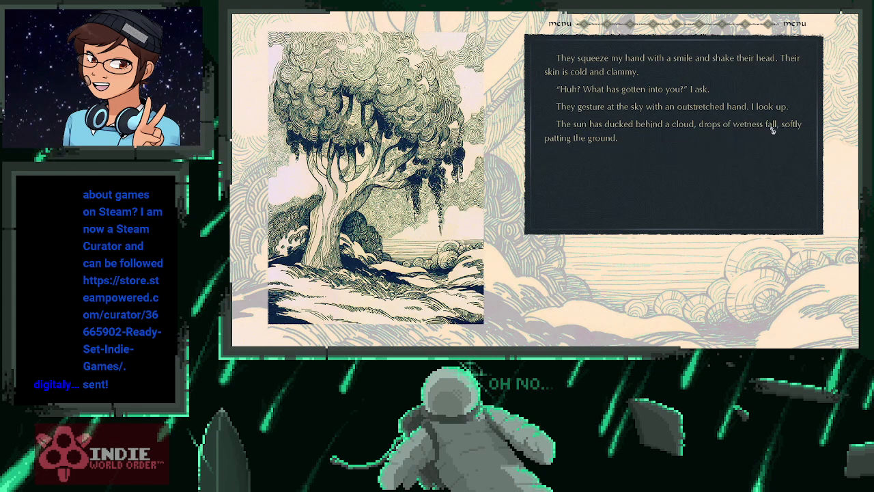
{"action": "left_click", "coordinate": [671, 144]}
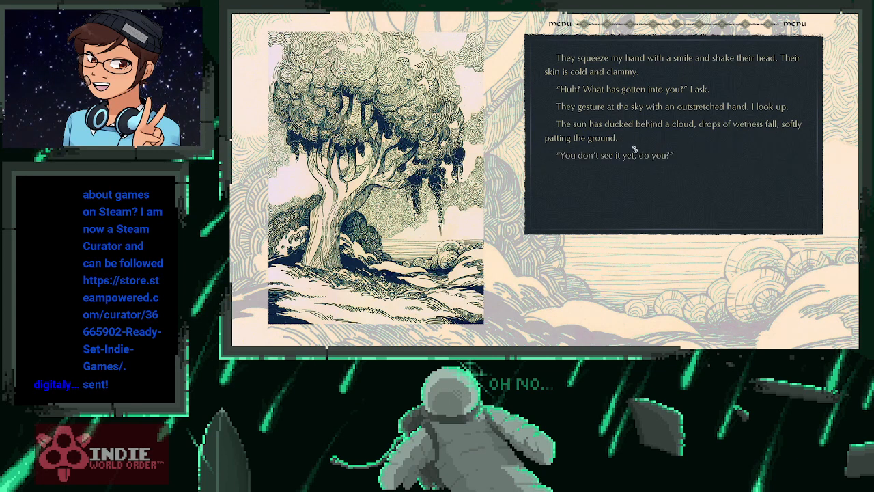
{"action": "mouse_move", "coordinate": [641, 140]}
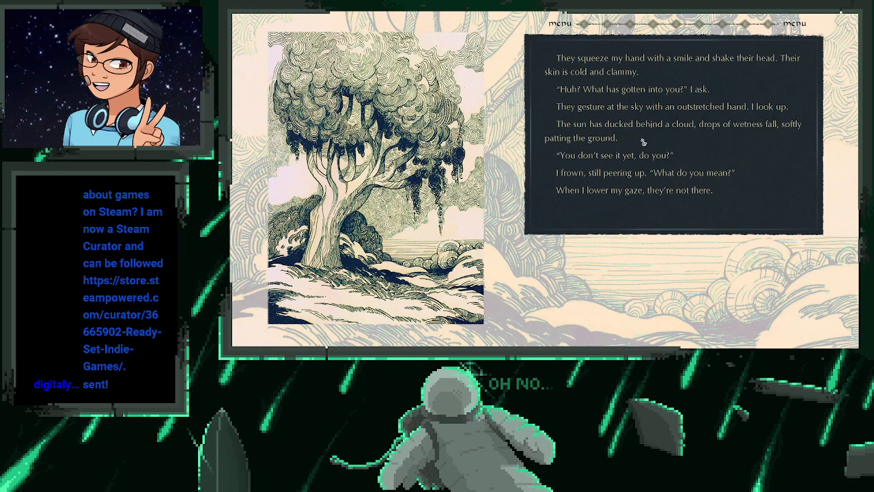
{"action": "left_click", "coordinate": [669, 137]}
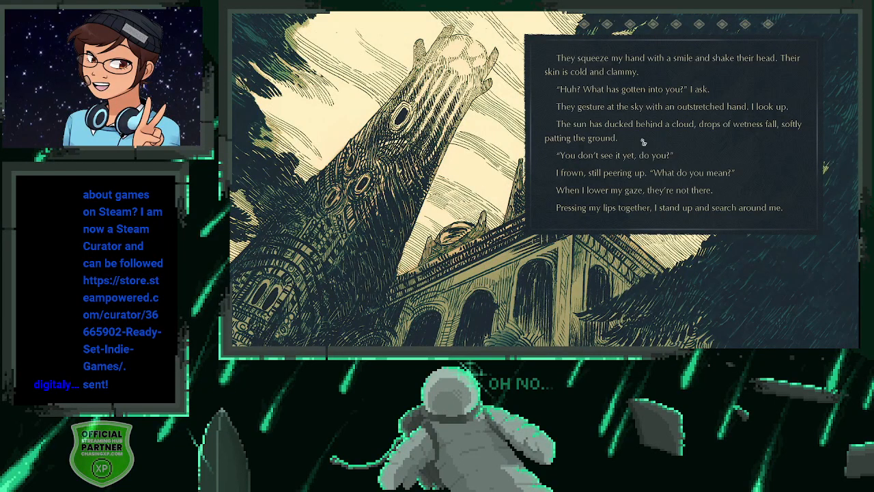
Read through the empty halls and the chase until the mocking voice chuckles at the narrator
{"action": "left_click", "coordinate": [676, 136]}
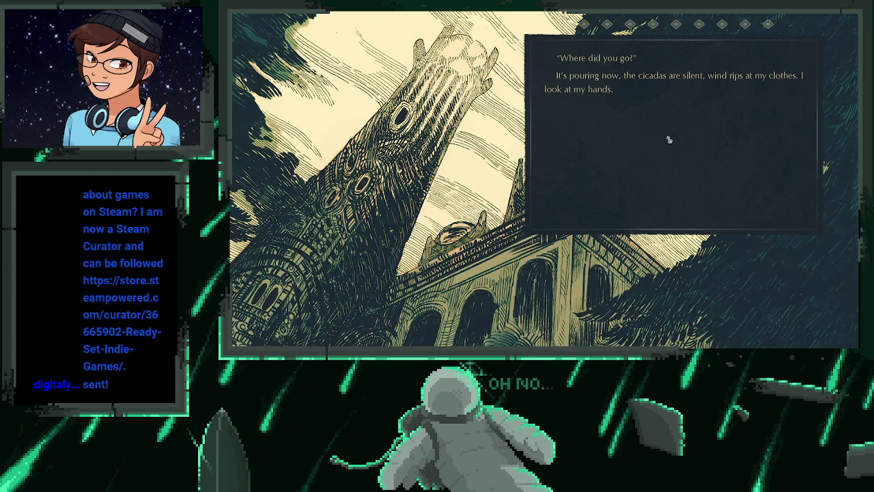
{"action": "mouse_move", "coordinate": [649, 87]}
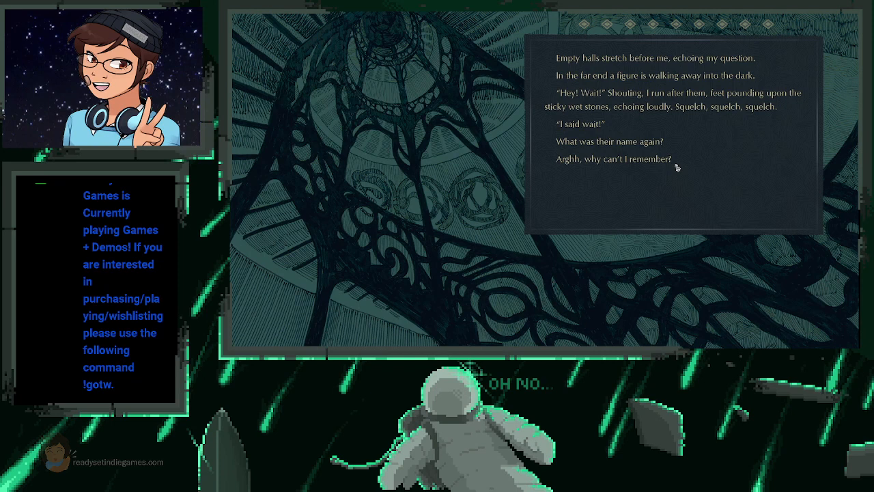
{"action": "mouse_move", "coordinate": [660, 190]}
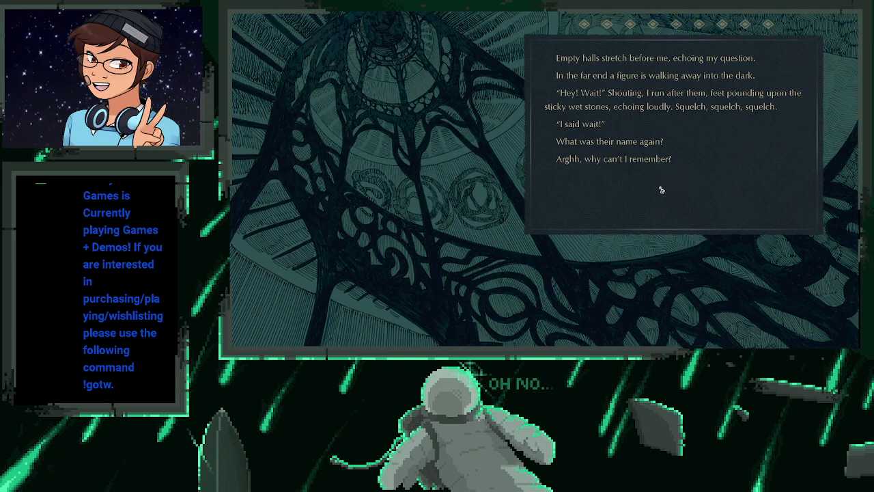
{"action": "left_click", "coordinate": [676, 191]}
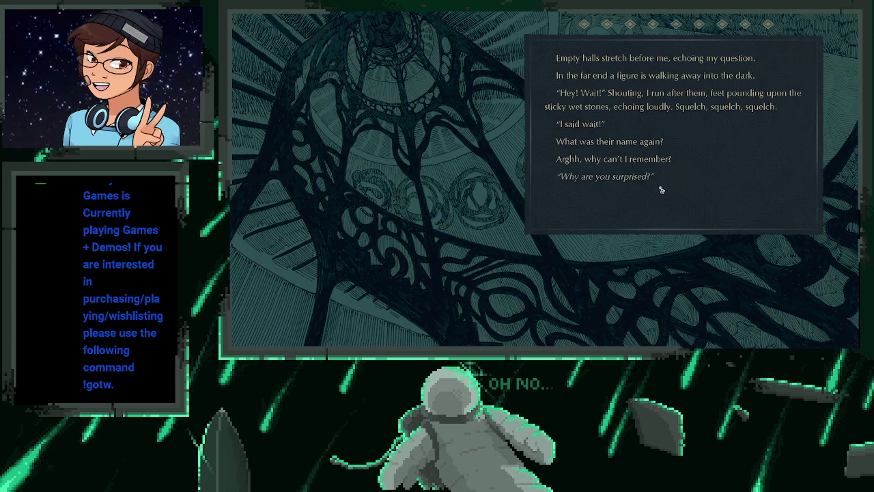
{"action": "left_click", "coordinate": [669, 191]}
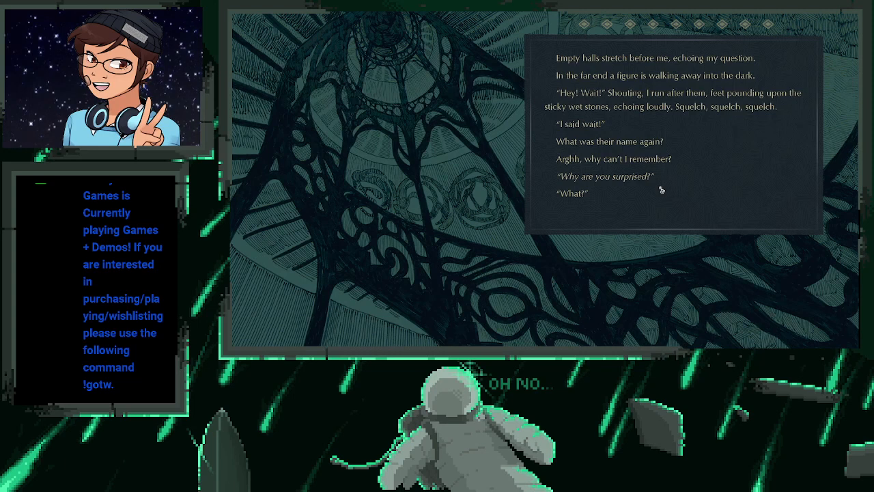
{"action": "left_click", "coordinate": [672, 191]}
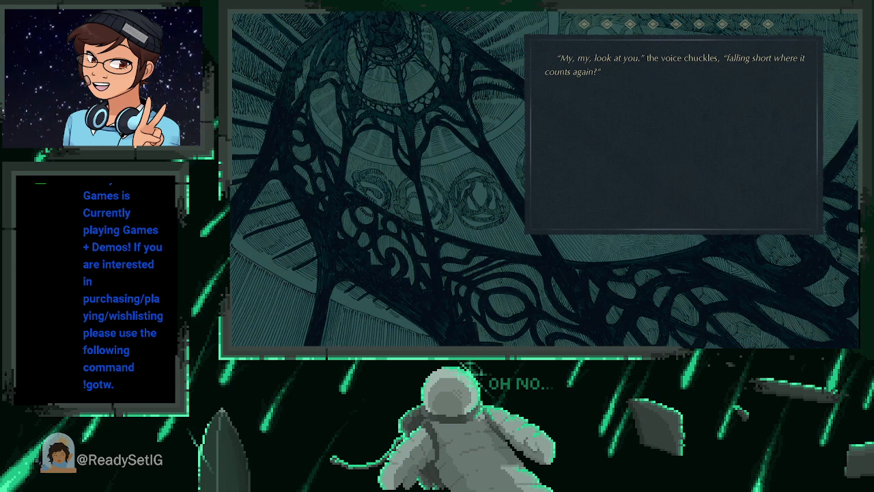
Continue past the chuckling voice and the lonely-magus taunt until drowsy numbness descends
{"action": "left_click", "coordinate": [660, 190]}
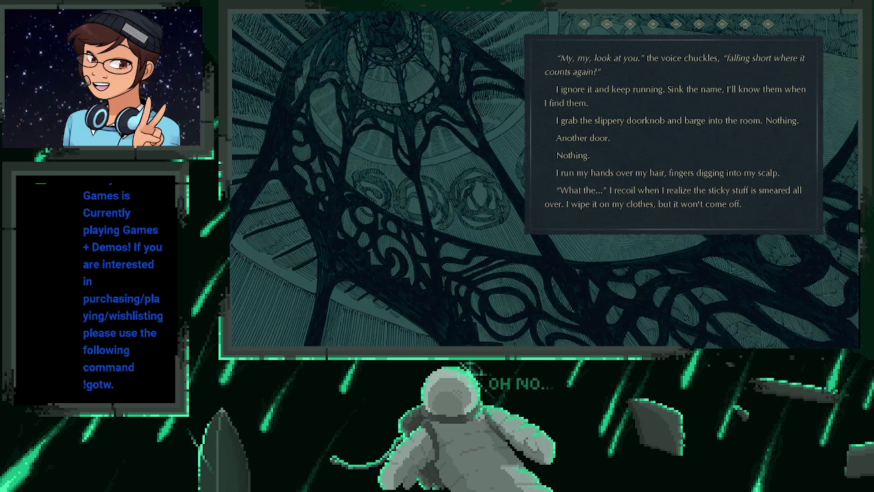
{"action": "left_click", "coordinate": [671, 134]}
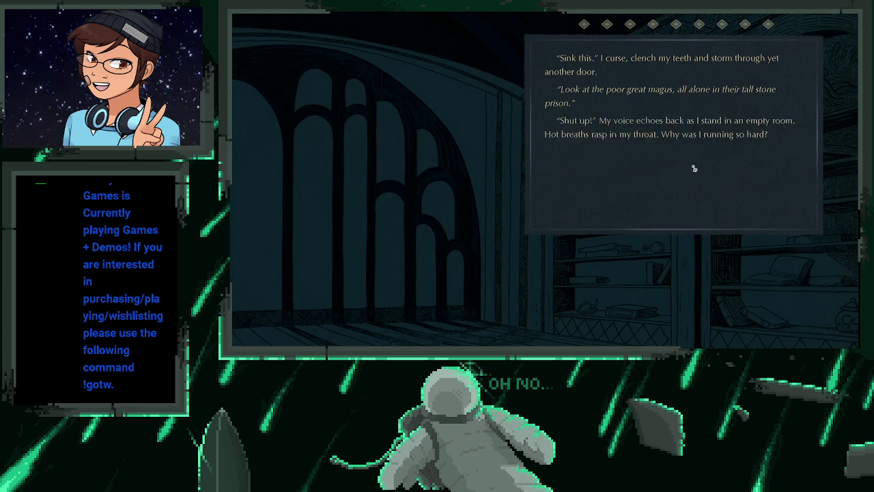
{"action": "mouse_move", "coordinate": [698, 172]}
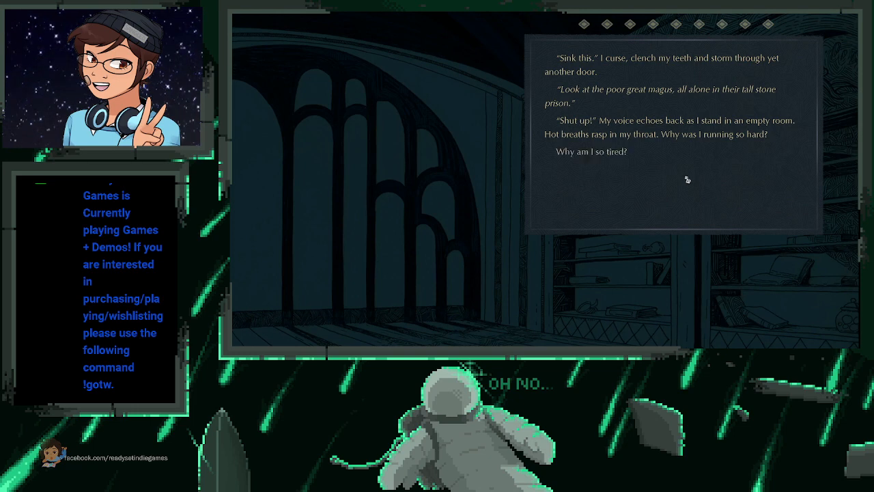
{"action": "left_click", "coordinate": [672, 171]}
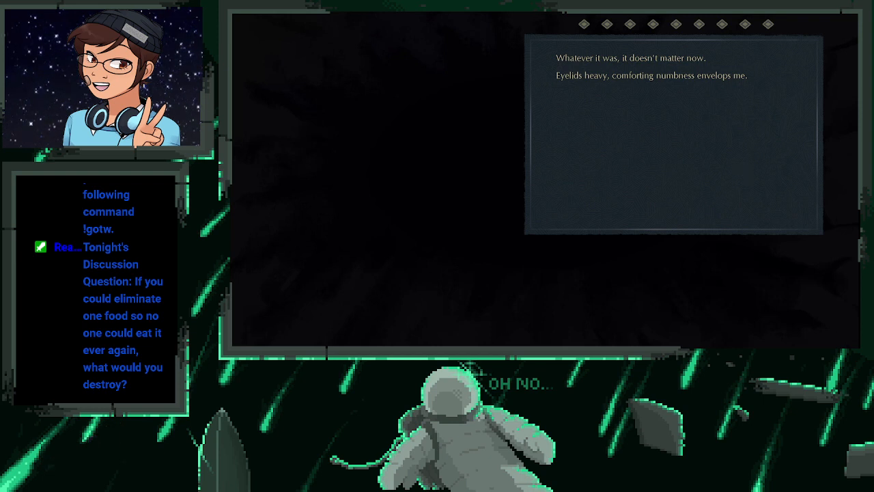
Advance into the dream of the vast sea, enormous fish and progenitor hag Sruthrul
{"action": "left_click", "coordinate": [743, 172]}
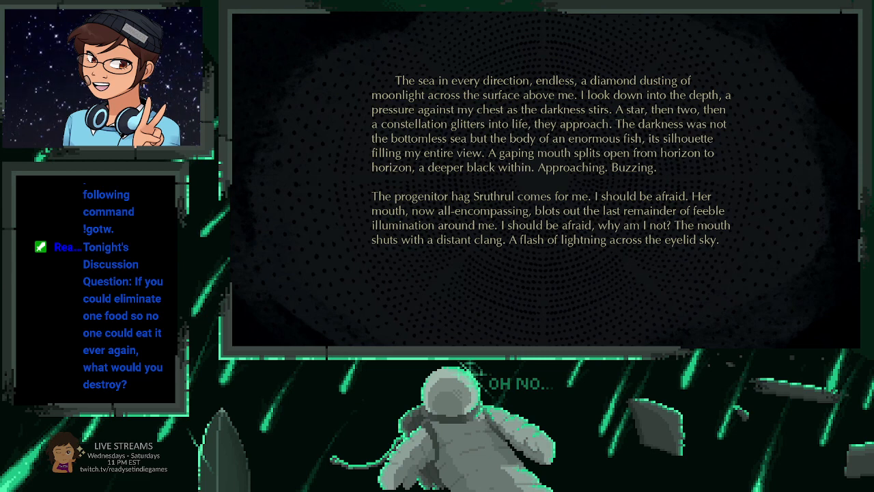
{"action": "mouse_move", "coordinate": [729, 172]}
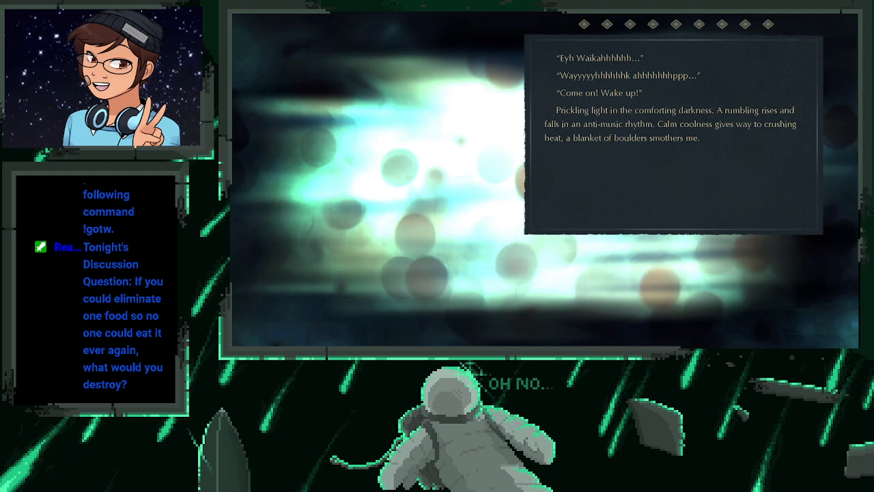
{"action": "mouse_move", "coordinate": [705, 172]}
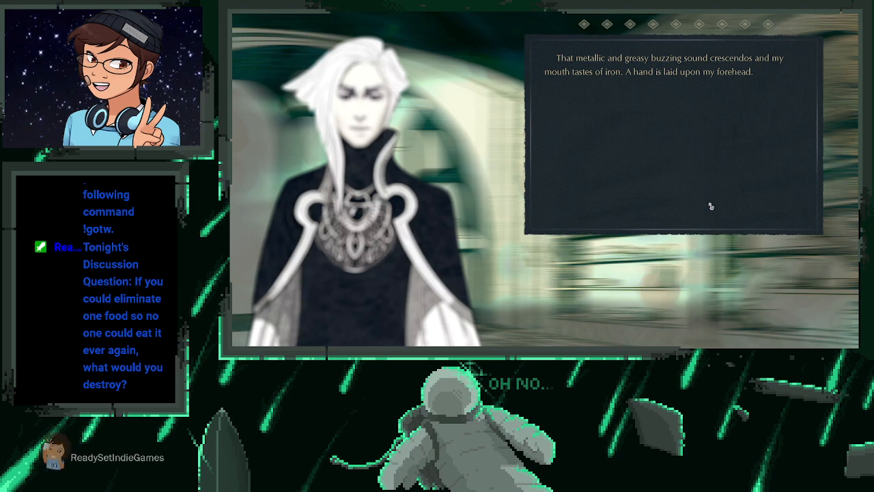
{"action": "mouse_move", "coordinate": [688, 158]}
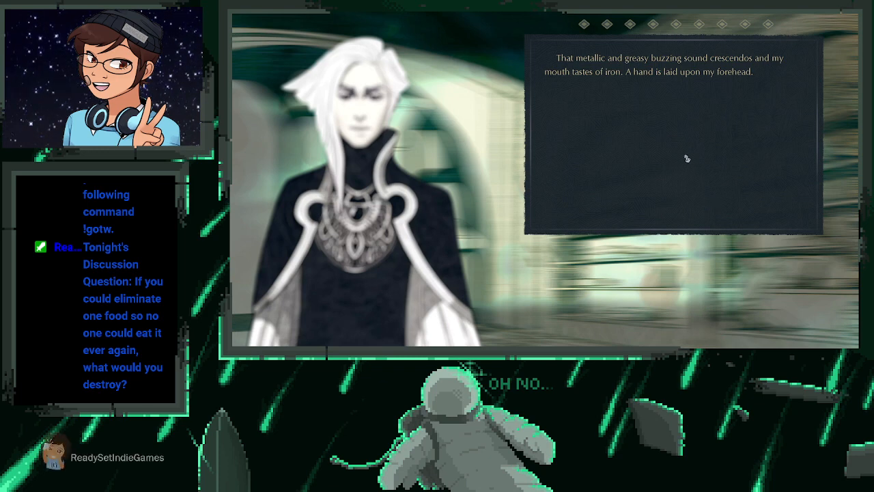
Advance the white-haired figure's warning about the spell gone wrong and bring up the options menu
{"action": "left_click", "coordinate": [671, 157]}
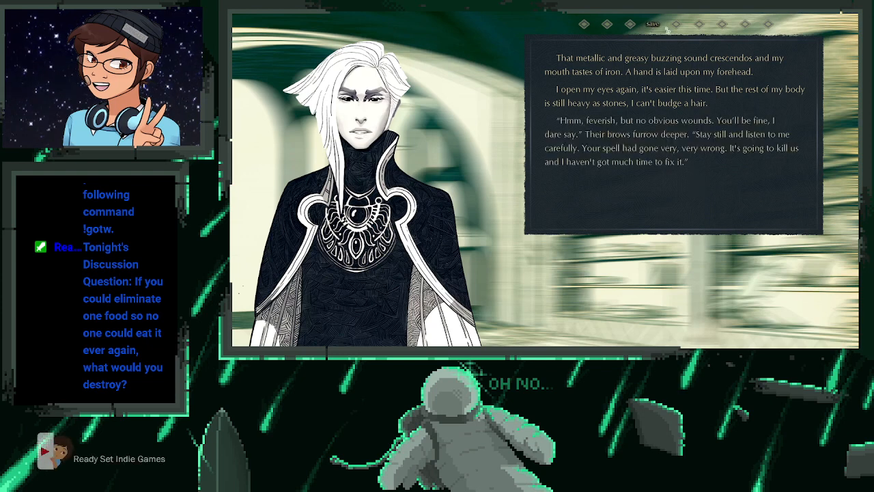
{"action": "left_click", "coordinate": [607, 24]}
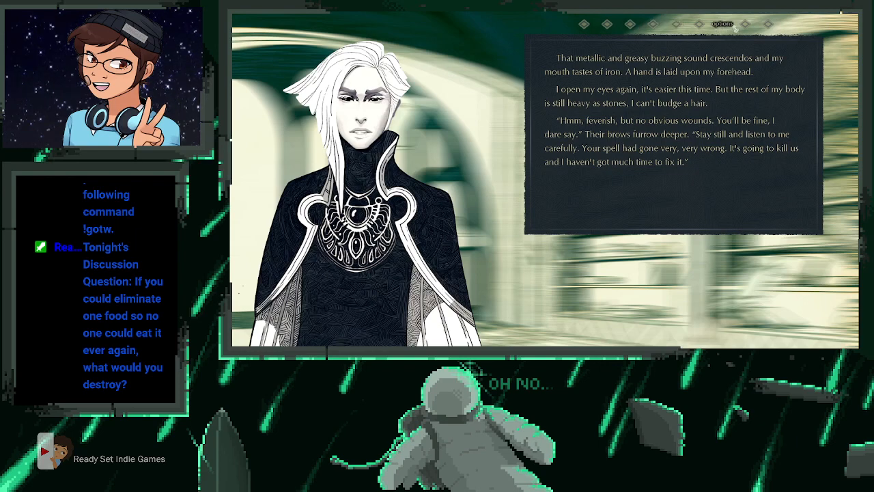
{"action": "left_click", "coordinate": [732, 25]}
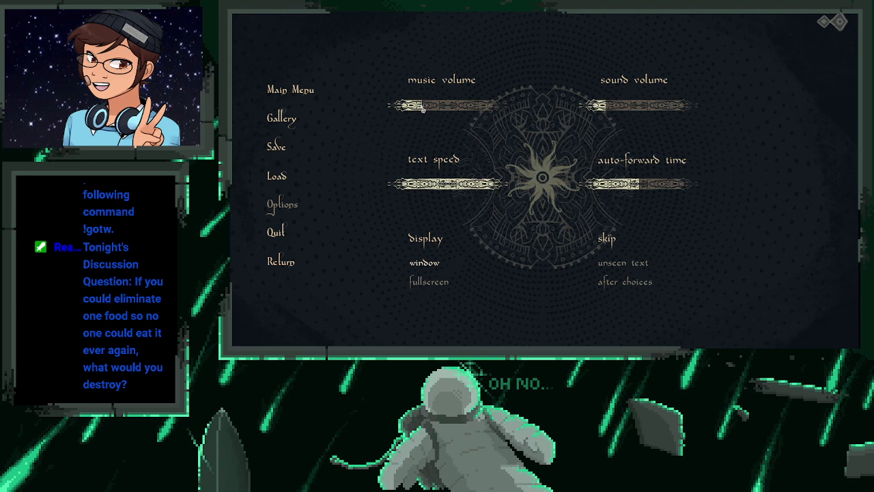
{"action": "mouse_move", "coordinate": [274, 158]}
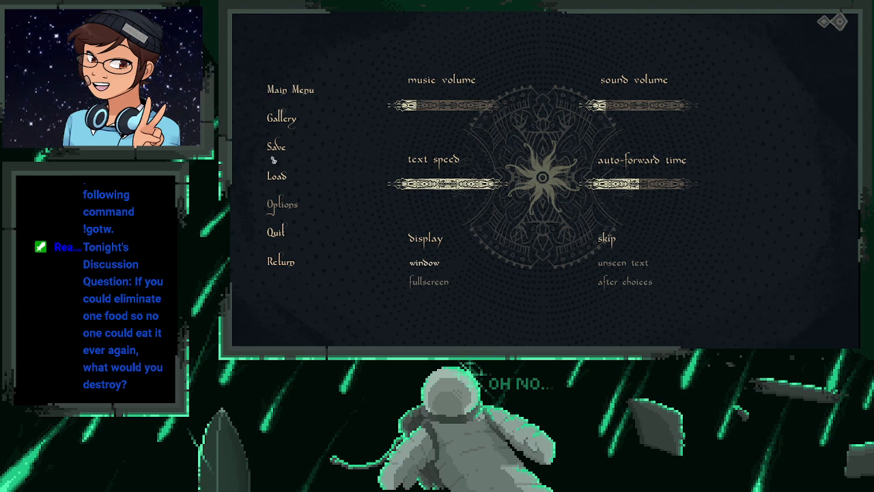
Save progress into the first save slot and return to the warning scene
{"action": "left_click", "coordinate": [275, 146]}
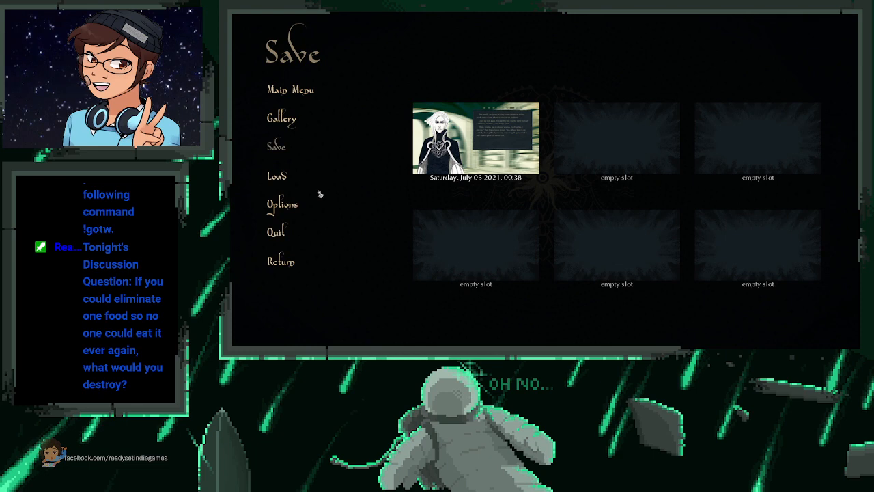
{"action": "left_click", "coordinate": [282, 259]}
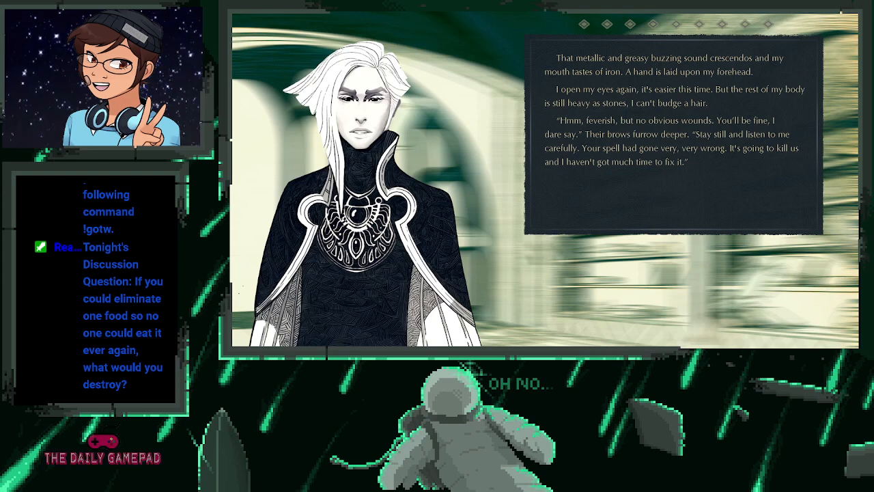
Continue the conversation to the narrator's 'What spell—' reply
{"action": "left_click", "coordinate": [677, 205]}
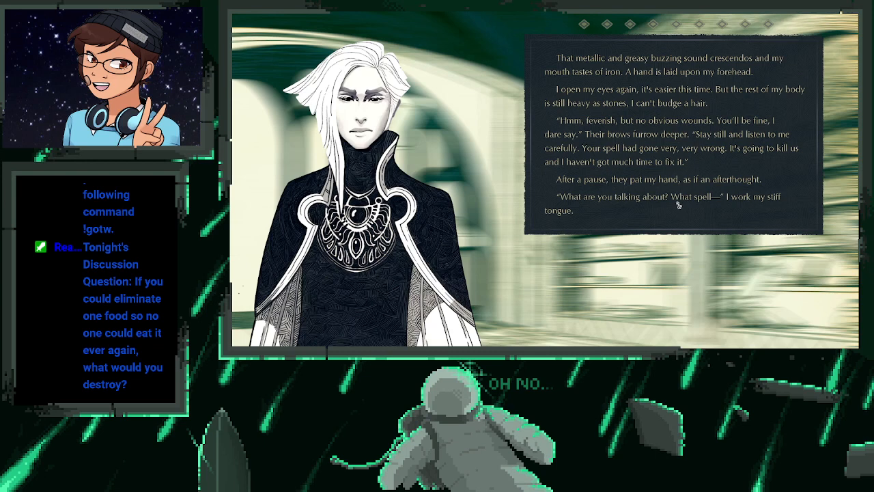
{"action": "mouse_move", "coordinate": [684, 221]}
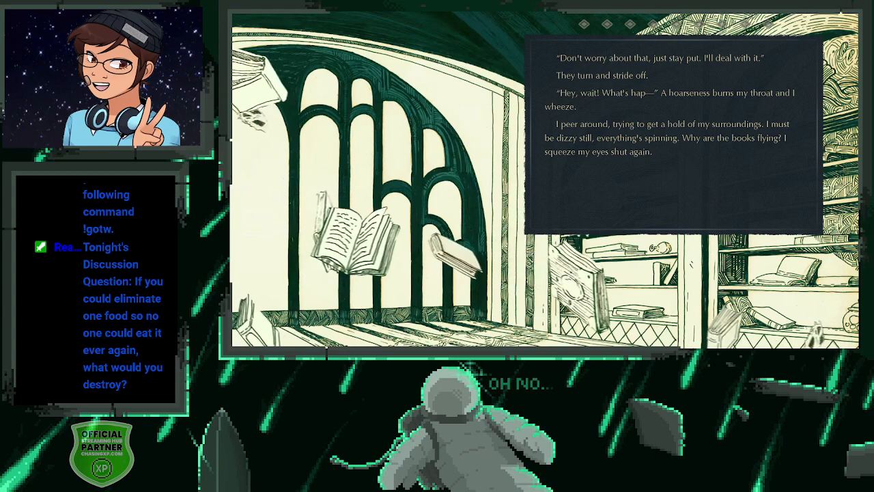
Read on to the library of flying books where the narrator rises wondering about last night
{"action": "left_click", "coordinate": [682, 211]}
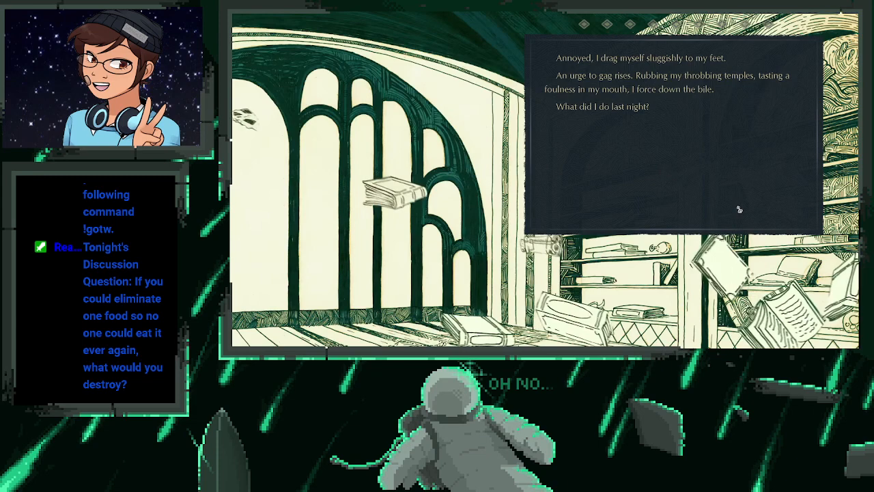
{"action": "left_click", "coordinate": [672, 137]}
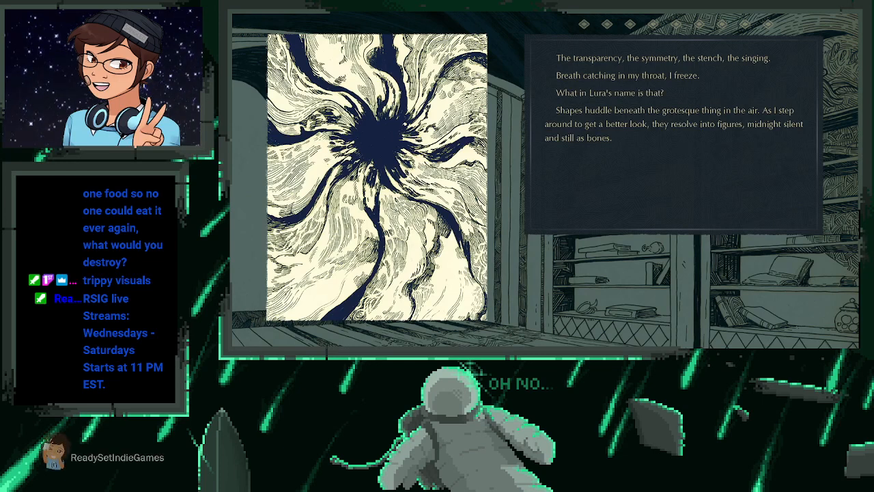
Advance to White-hair standing frozen, hands raised toward the vortex overhead
{"action": "left_click", "coordinate": [740, 209]}
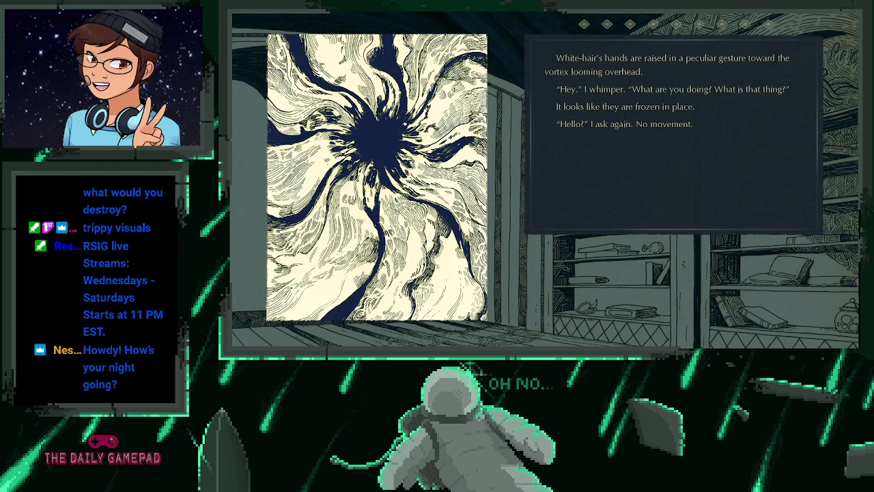
{"action": "mouse_move", "coordinate": [636, 172]}
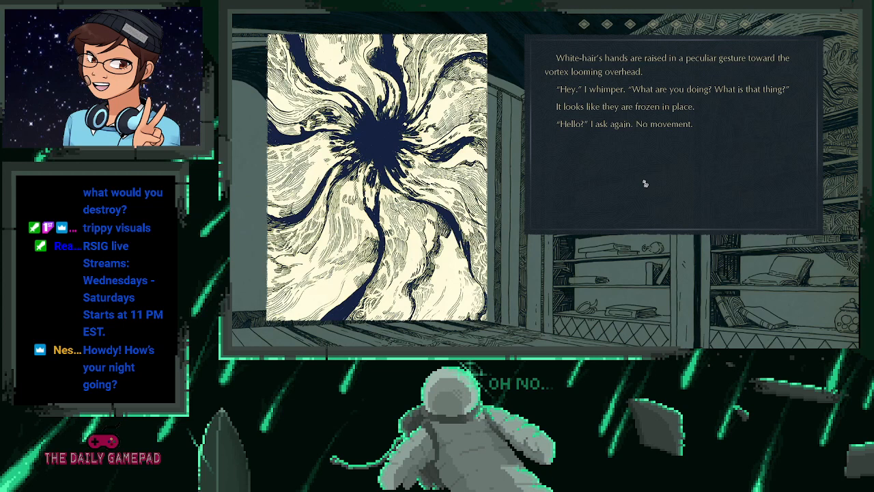
{"action": "mouse_move", "coordinate": [644, 187]}
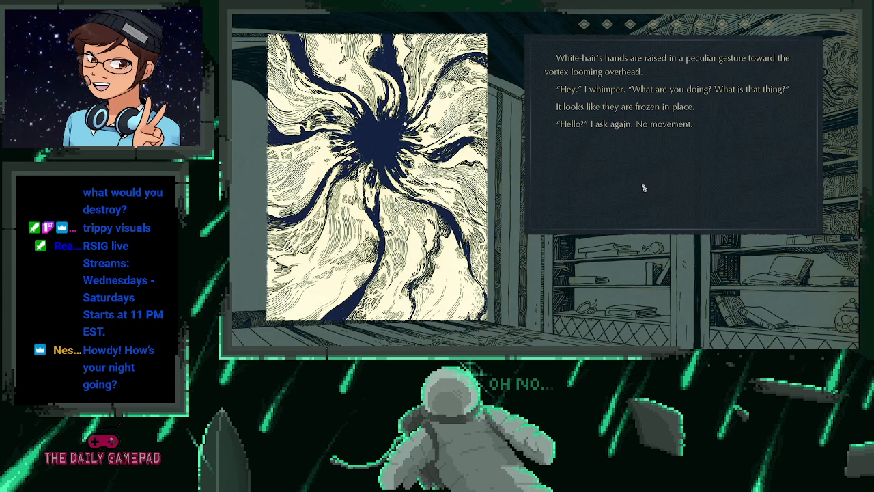
{"action": "mouse_move", "coordinate": [560, 230]}
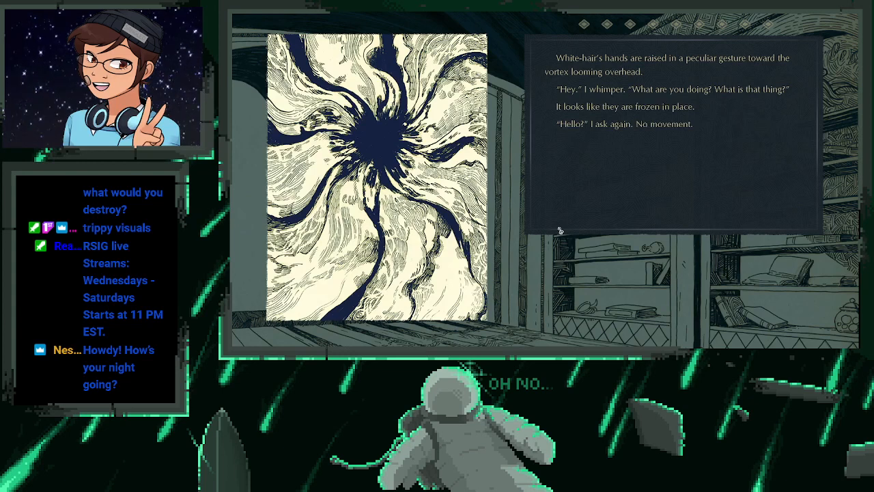
{"action": "mouse_move", "coordinate": [594, 271]}
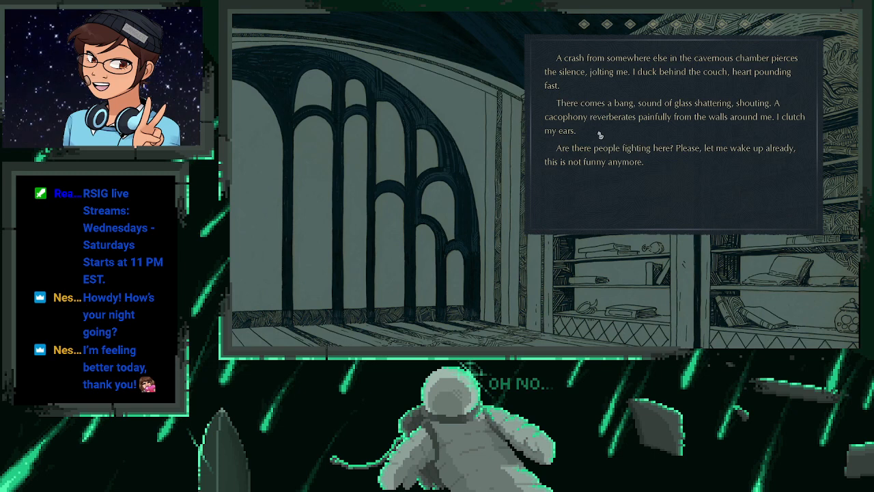
{"action": "mouse_move", "coordinate": [699, 178]}
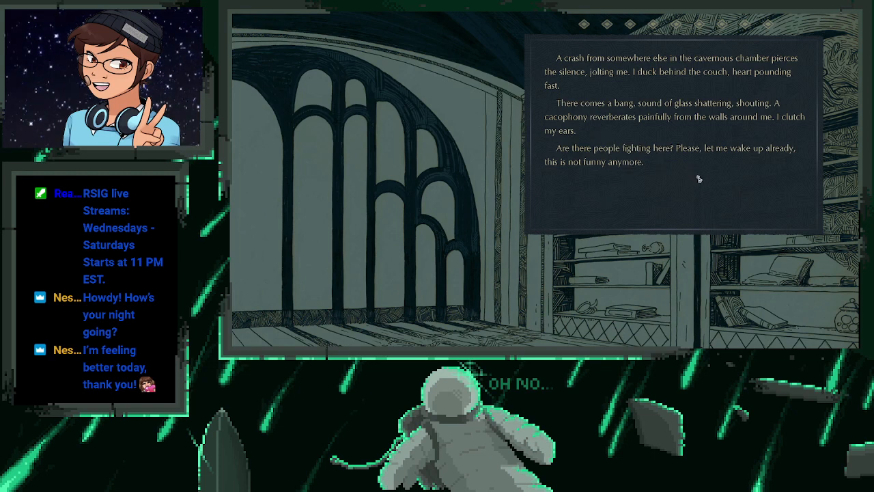
{"action": "mouse_move", "coordinate": [663, 190]}
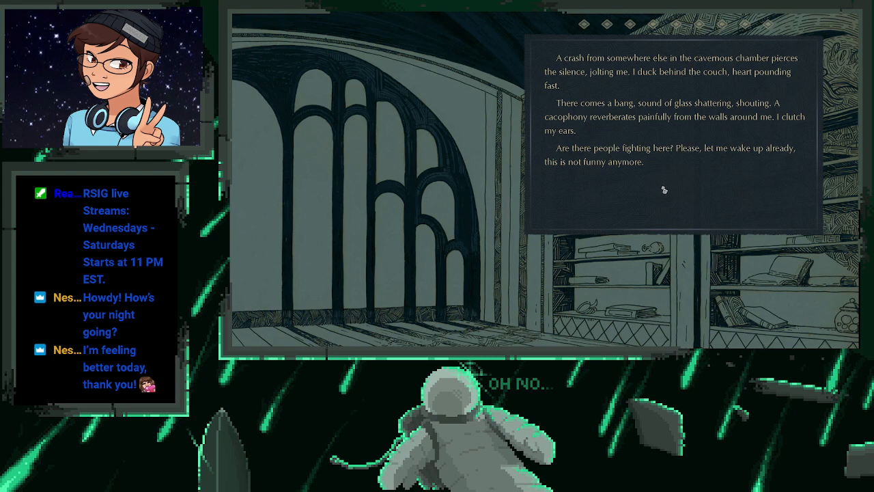
Advance the narration to the crash and shouting as the narrator squeezes their eyes shut
{"action": "left_click", "coordinate": [664, 190]}
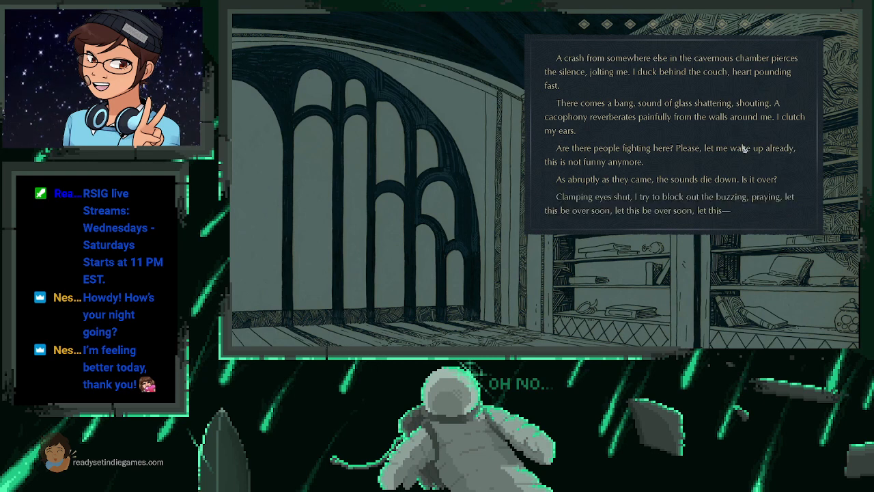
{"action": "mouse_move", "coordinate": [647, 202]}
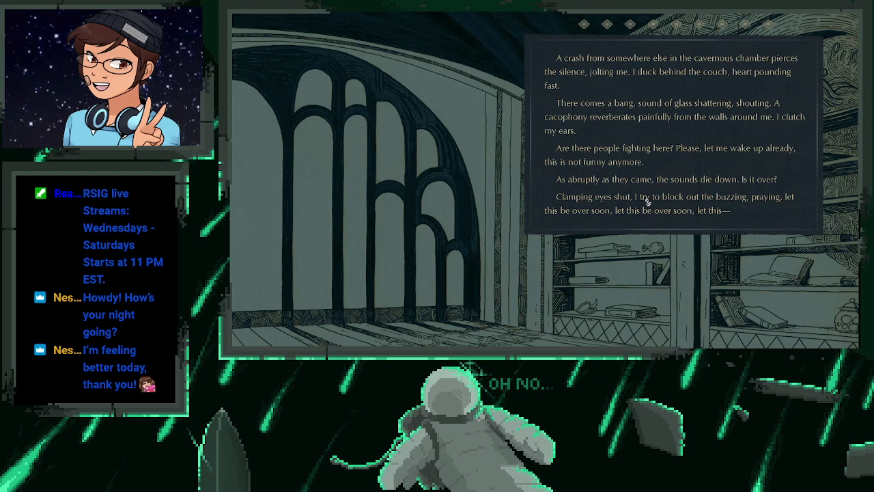
{"action": "mouse_move", "coordinate": [678, 166]}
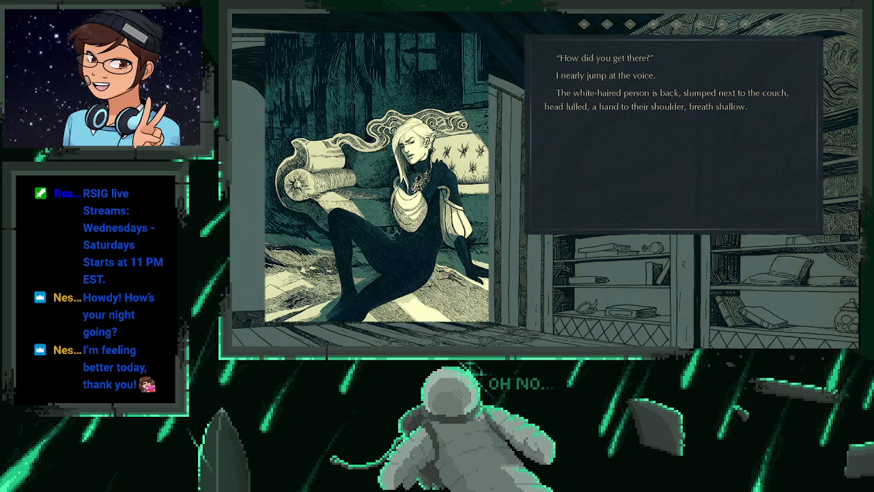
Read the exchange with the melting white-haired stranger through the narrator's 'end of the world' reply
{"action": "left_click", "coordinate": [678, 166]}
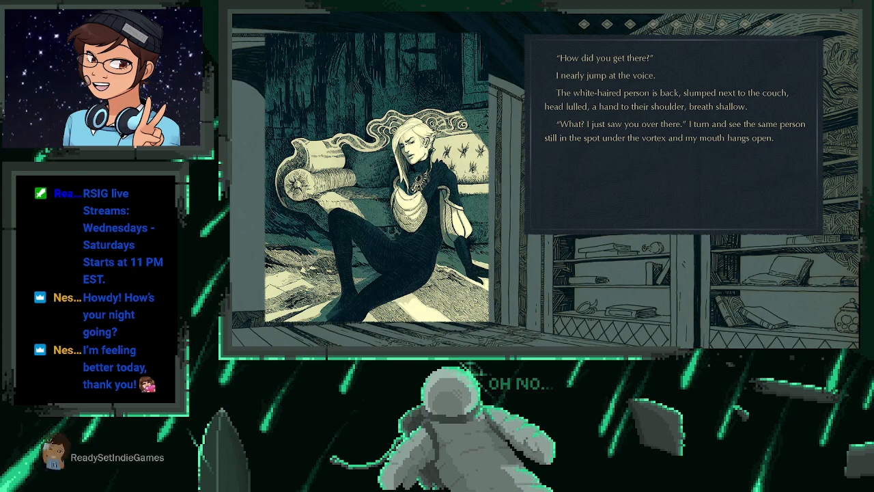
{"action": "left_click", "coordinate": [671, 170]}
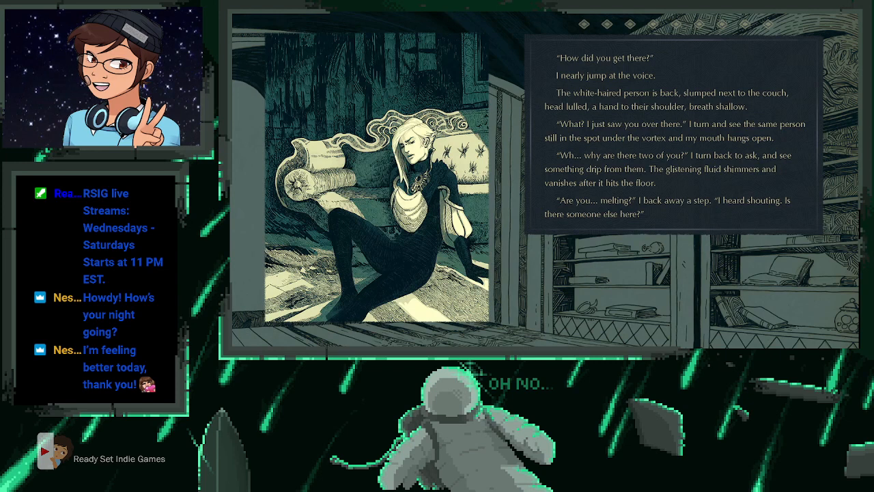
{"action": "left_click", "coordinate": [672, 186]}
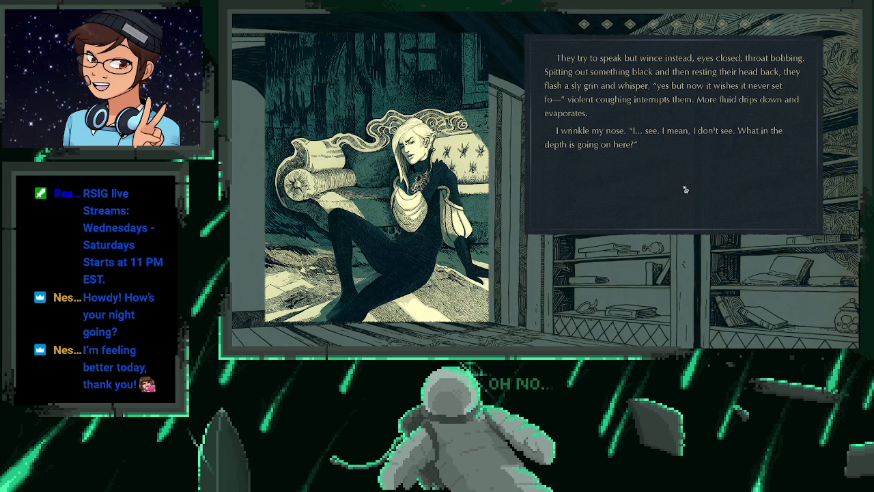
{"action": "mouse_move", "coordinate": [685, 188]}
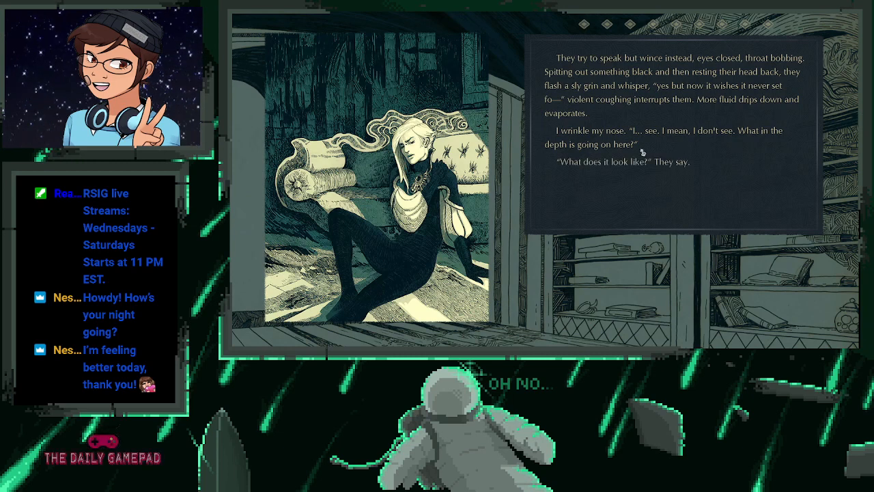
{"action": "mouse_move", "coordinate": [694, 143]}
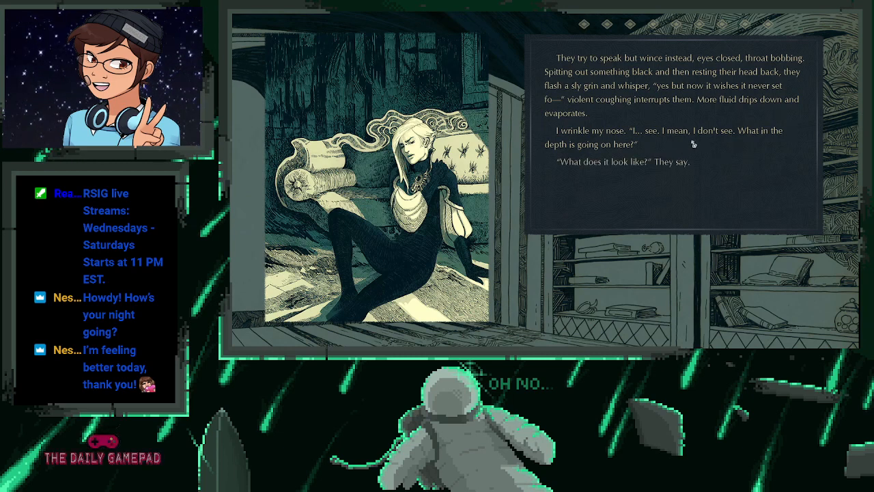
{"action": "left_click", "coordinate": [669, 191]}
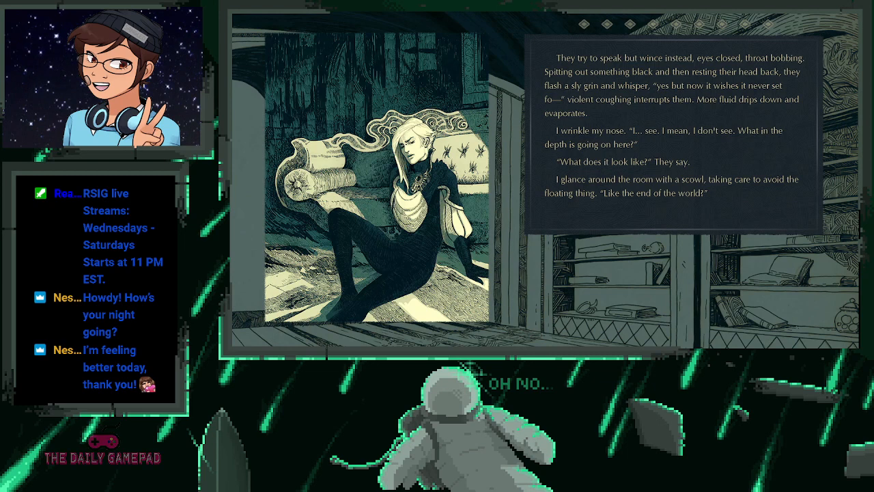
{"action": "left_click", "coordinate": [683, 156]}
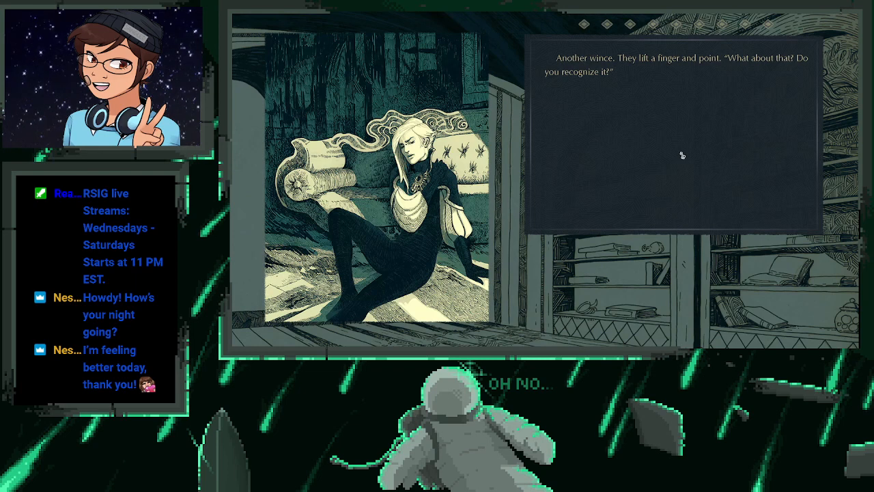
{"action": "mouse_move", "coordinate": [654, 132]}
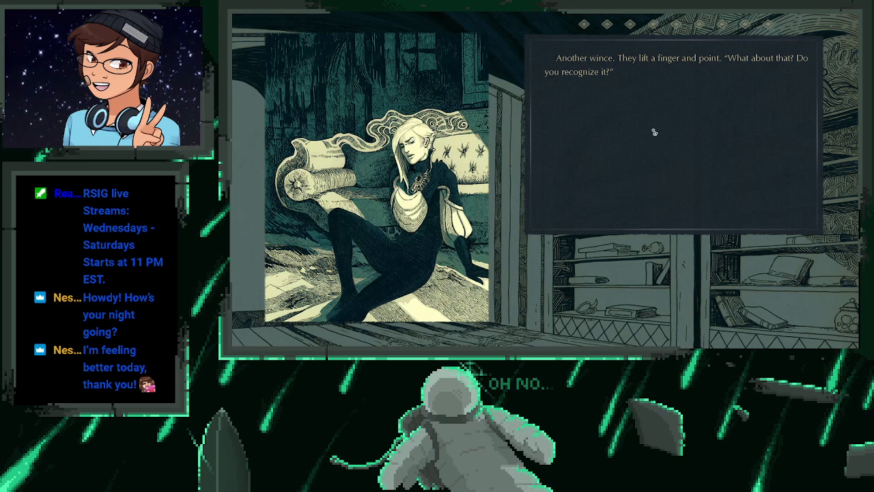
Read the stranger's Abyss'dvara vortex accusation and the narrator's scoffing denial
{"action": "left_click", "coordinate": [653, 134]}
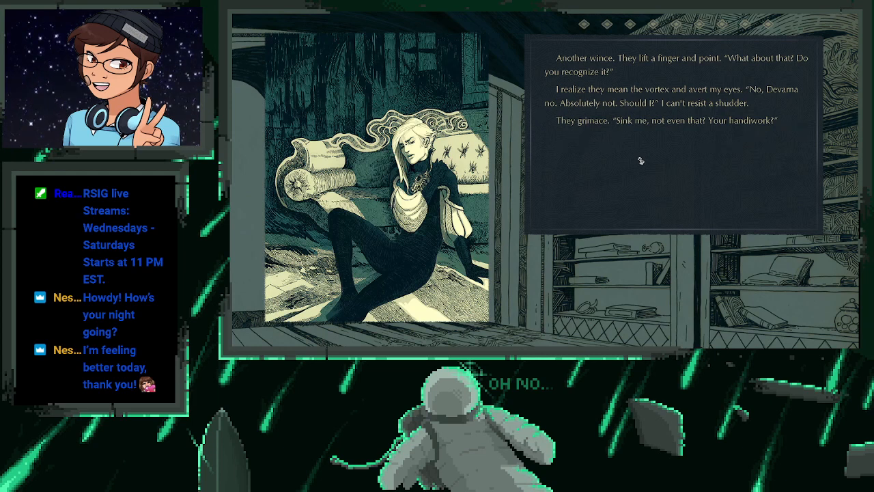
{"action": "left_click", "coordinate": [648, 171]}
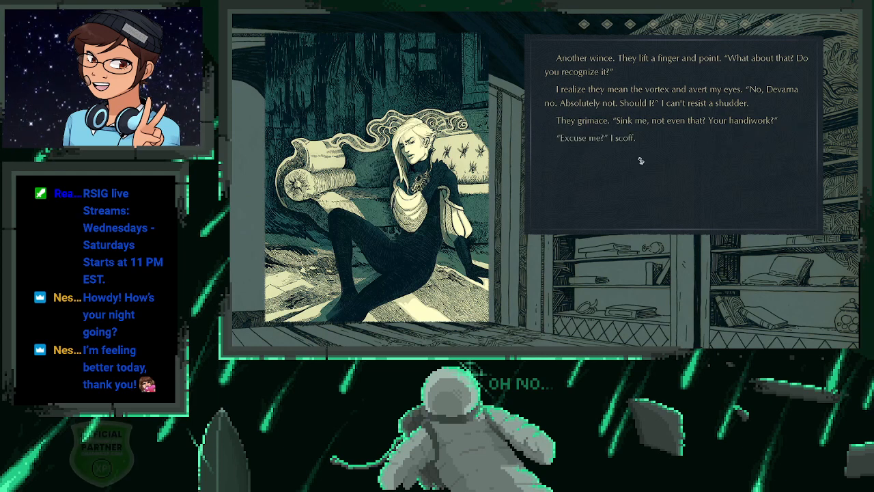
{"action": "left_click", "coordinate": [642, 161]}
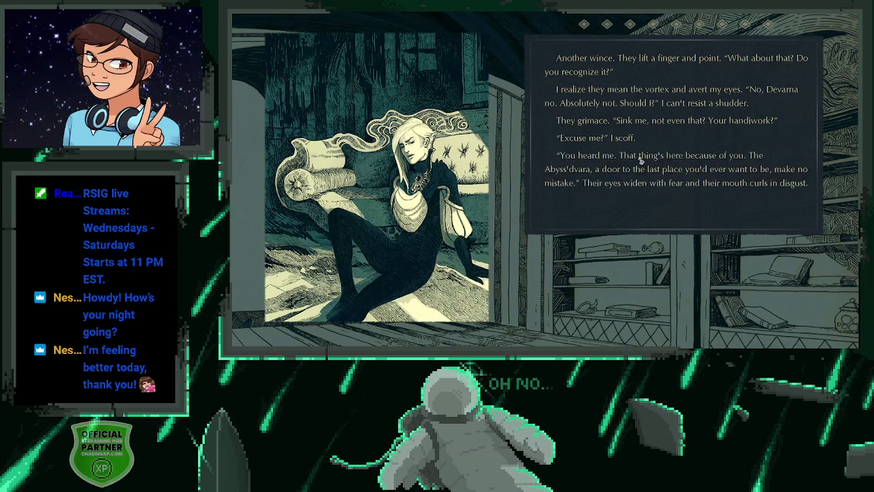
{"action": "mouse_move", "coordinate": [695, 135]}
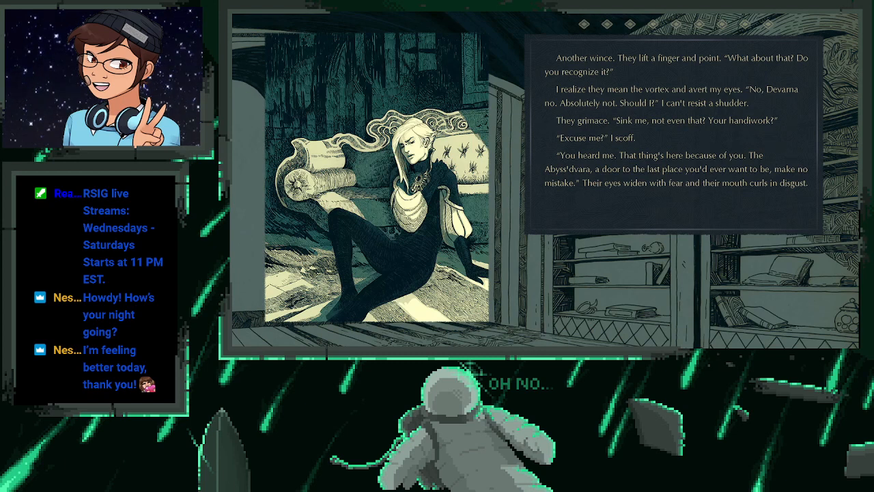
{"action": "left_click", "coordinate": [682, 136]}
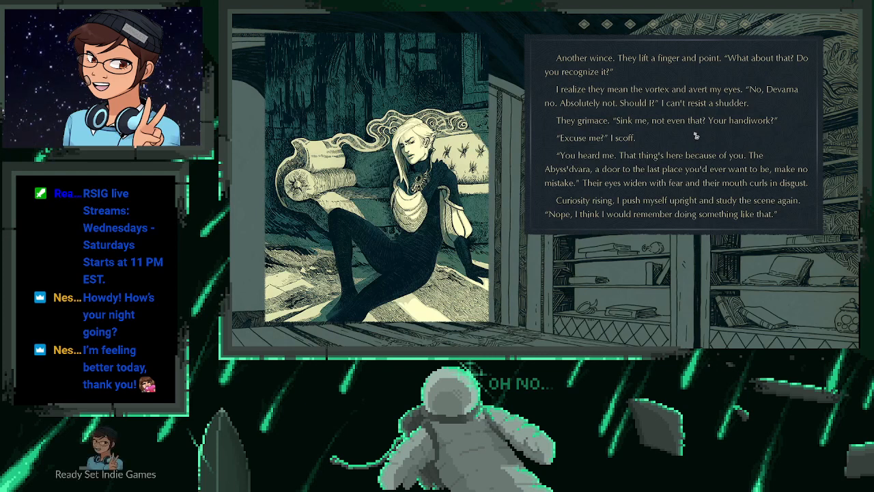
{"action": "mouse_move", "coordinate": [694, 137]}
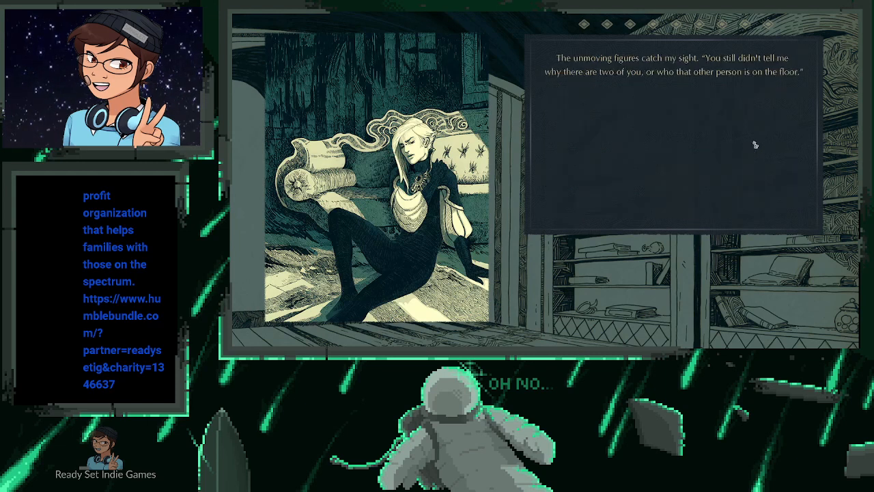
{"action": "mouse_move", "coordinate": [734, 202]}
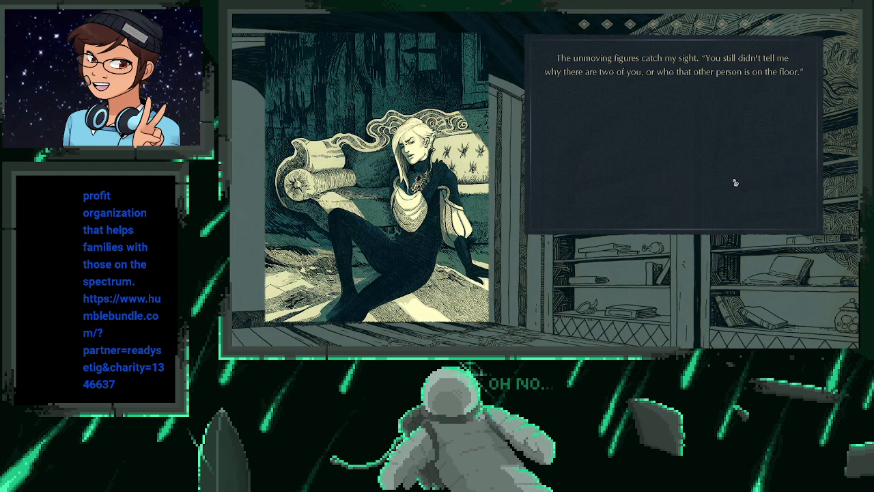
Advance to the narrator asking why there are two of the stranger
{"action": "left_click", "coordinate": [669, 136]}
{"action": "type", "text": "Vyn"}
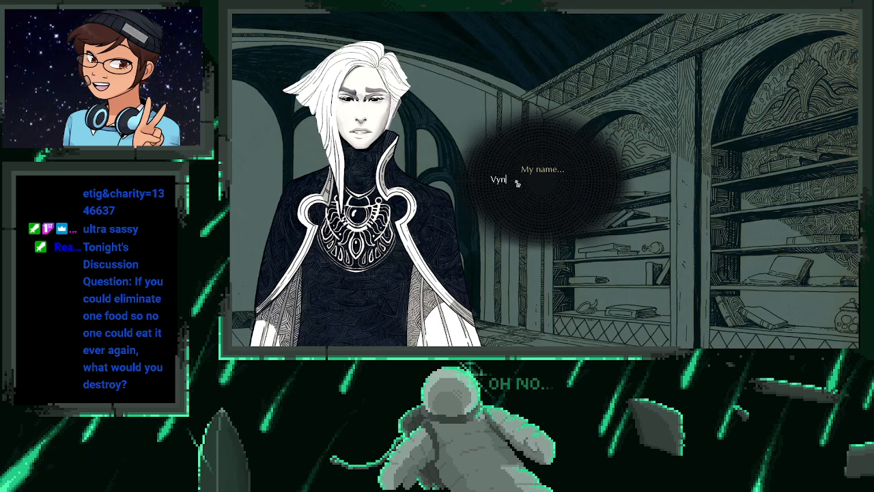
{"action": "mouse_move", "coordinate": [559, 171]}
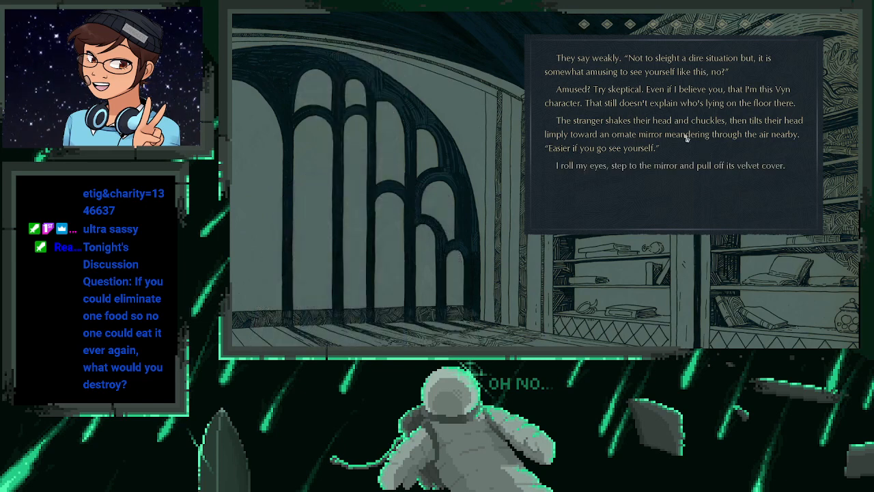
{"action": "mouse_move", "coordinate": [690, 150]}
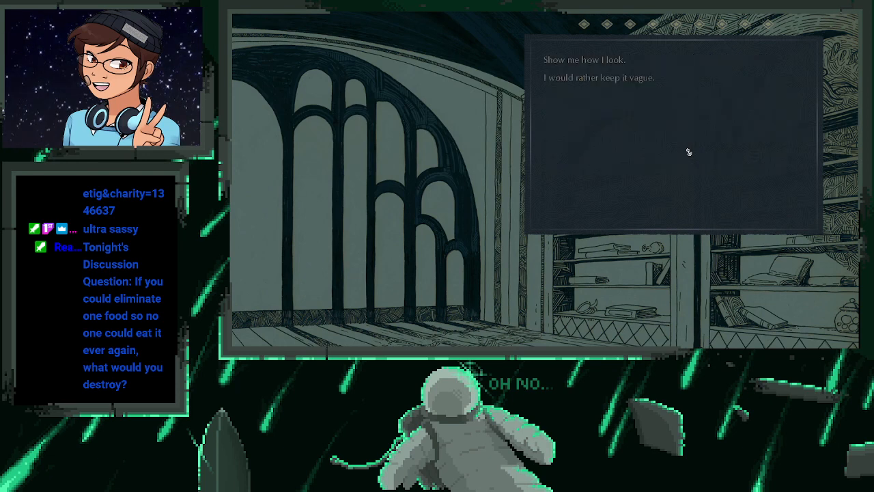
{"action": "mouse_move", "coordinate": [584, 60]}
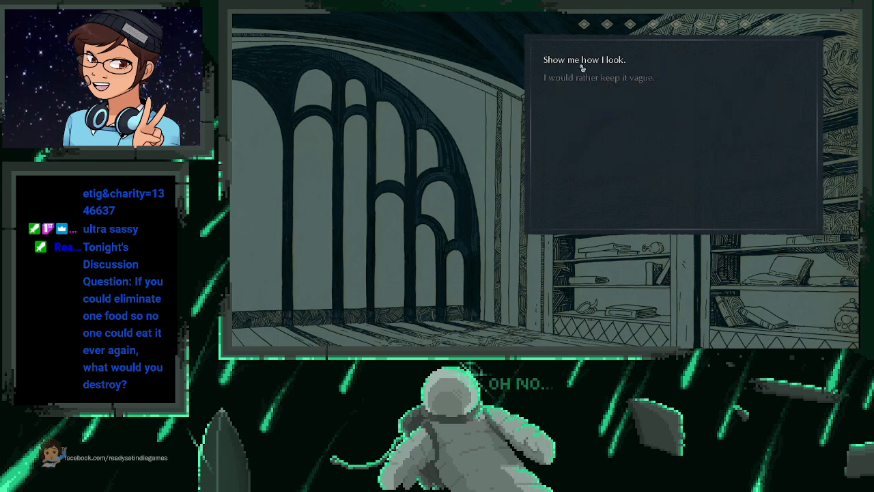
Ask to see the reflection and answer whether the mirror figure is 'me'
{"action": "left_click", "coordinate": [584, 60]}
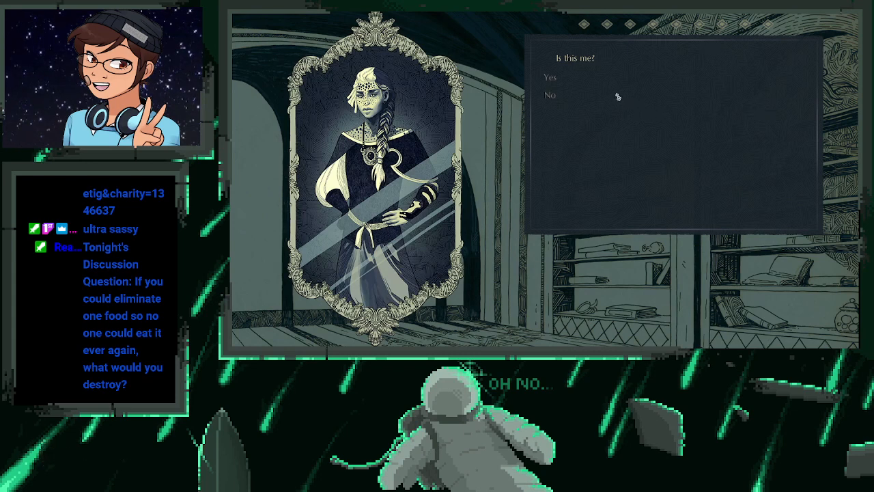
{"action": "left_click", "coordinate": [550, 76]}
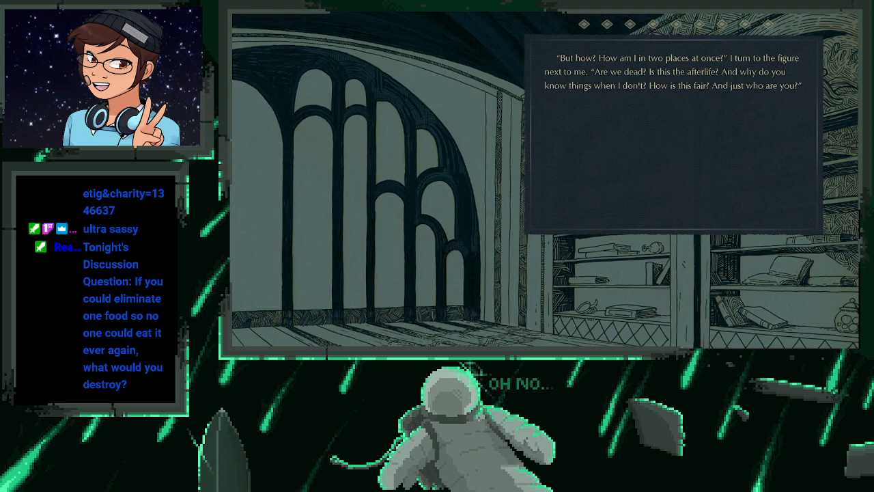
{"action": "mouse_move", "coordinate": [784, 195]}
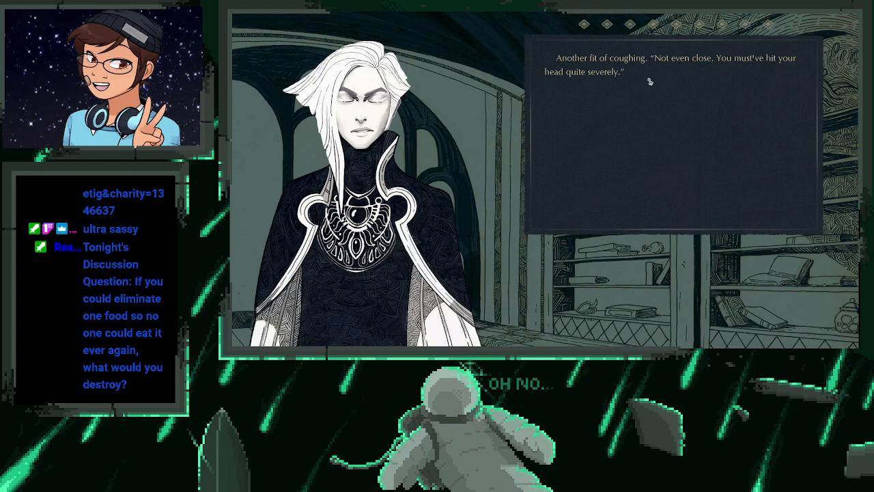
{"action": "mouse_move", "coordinate": [653, 86]}
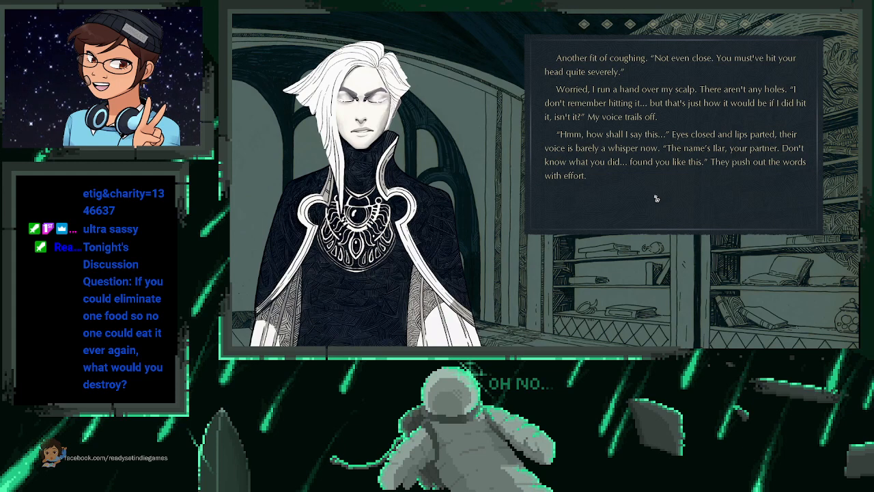
{"action": "mouse_move", "coordinate": [656, 198]}
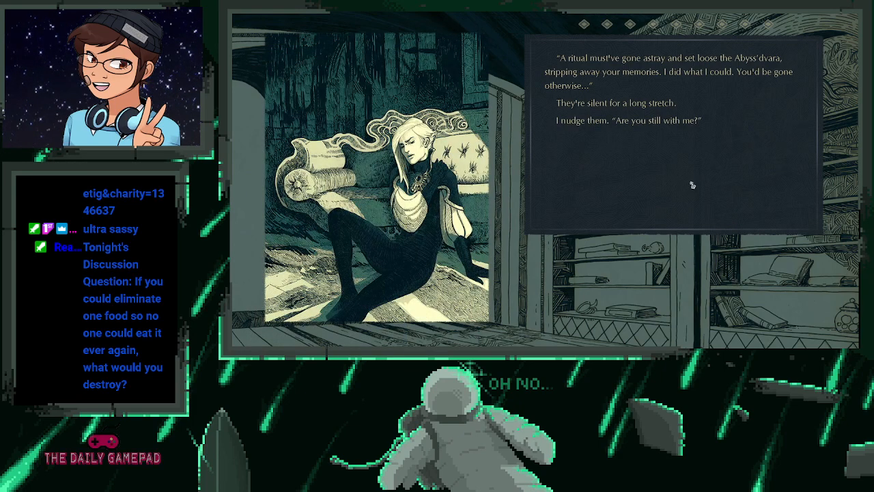
Read Vyn's whispered plea about the journal spell, their collapse, and the narrator reaching out
{"action": "left_click", "coordinate": [671, 170]}
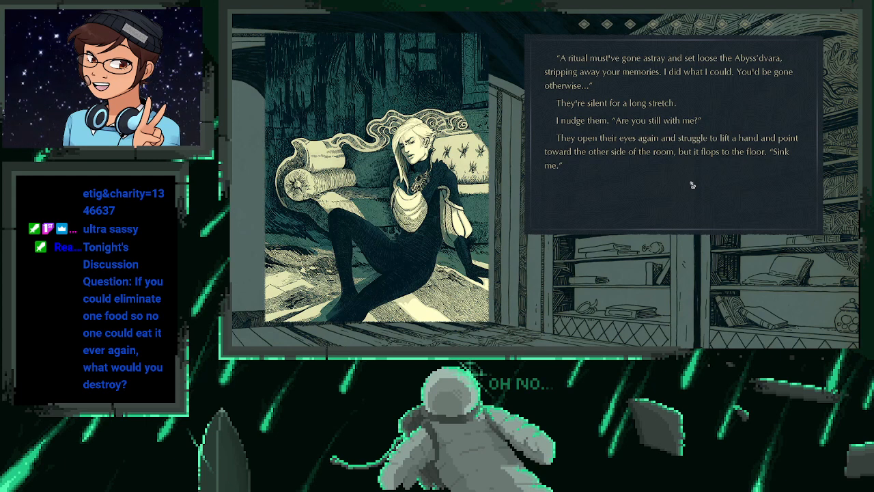
{"action": "mouse_move", "coordinate": [654, 183]}
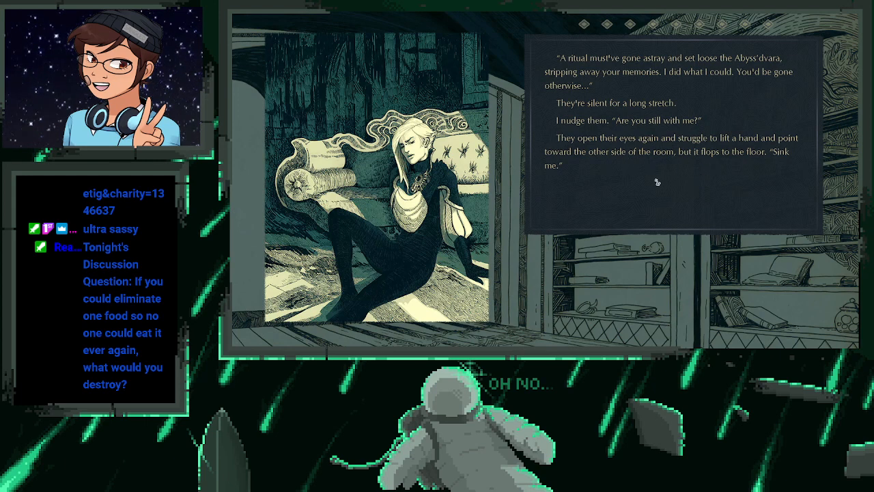
{"action": "mouse_move", "coordinate": [636, 191]}
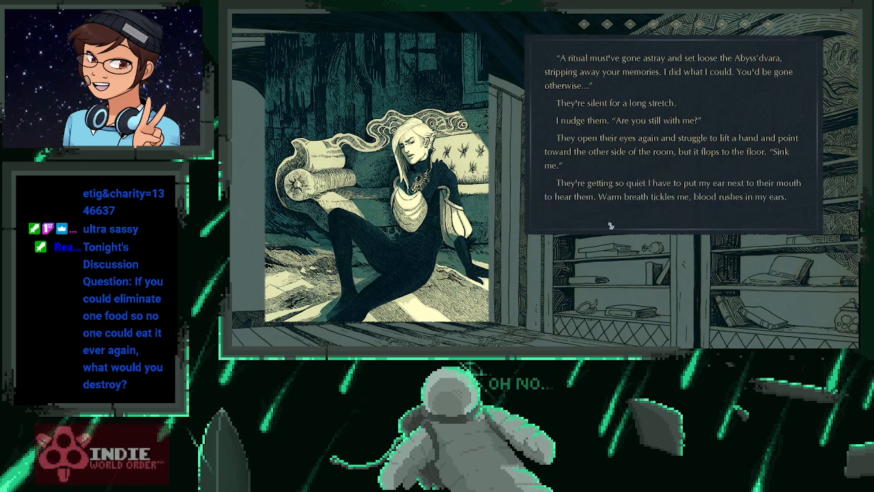
{"action": "mouse_move", "coordinate": [622, 202]}
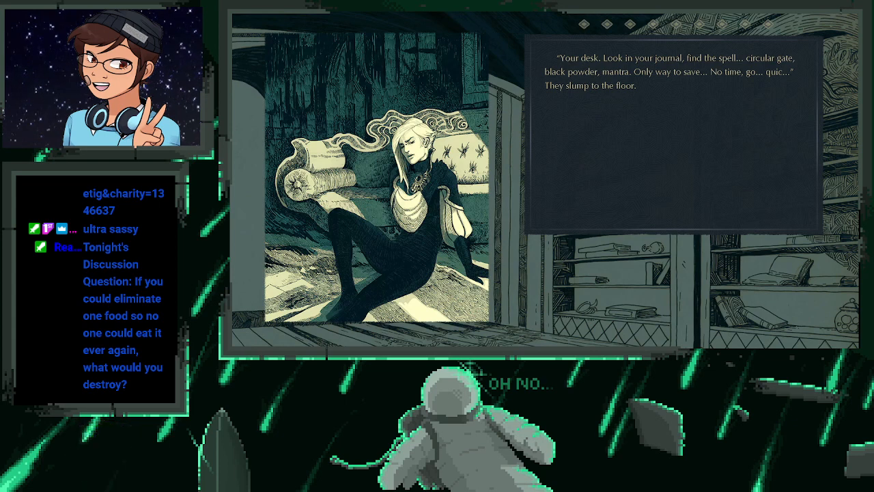
{"action": "mouse_move", "coordinate": [636, 112]}
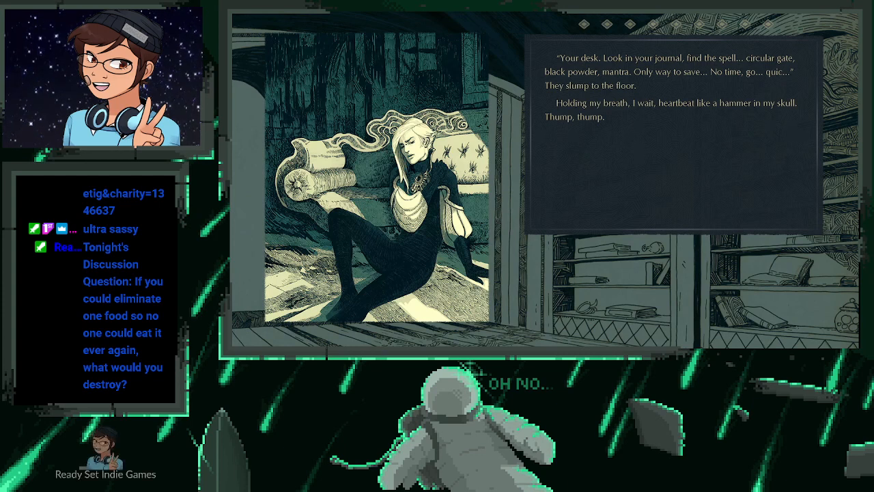
{"action": "left_click", "coordinate": [666, 169]}
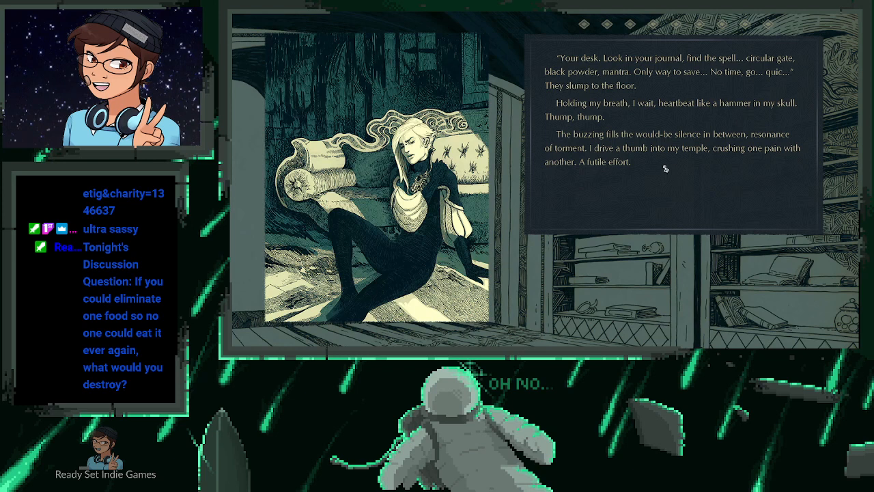
{"action": "mouse_move", "coordinate": [666, 169]}
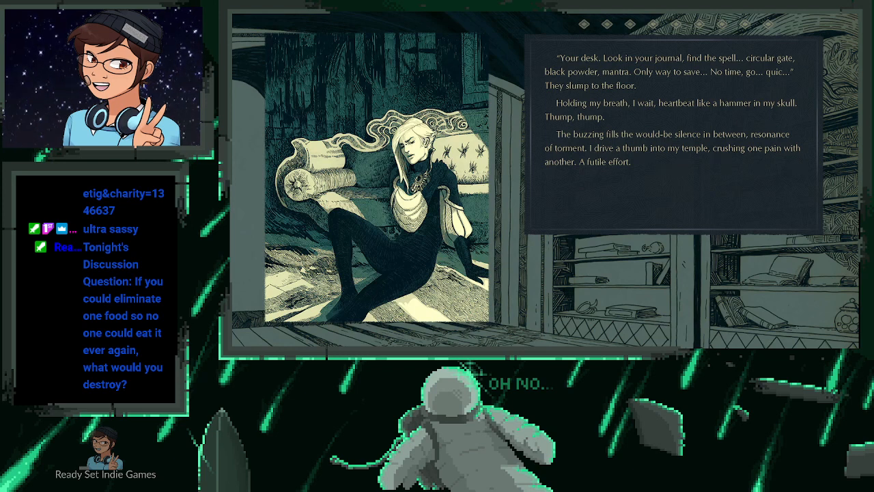
{"action": "left_click", "coordinate": [676, 188]}
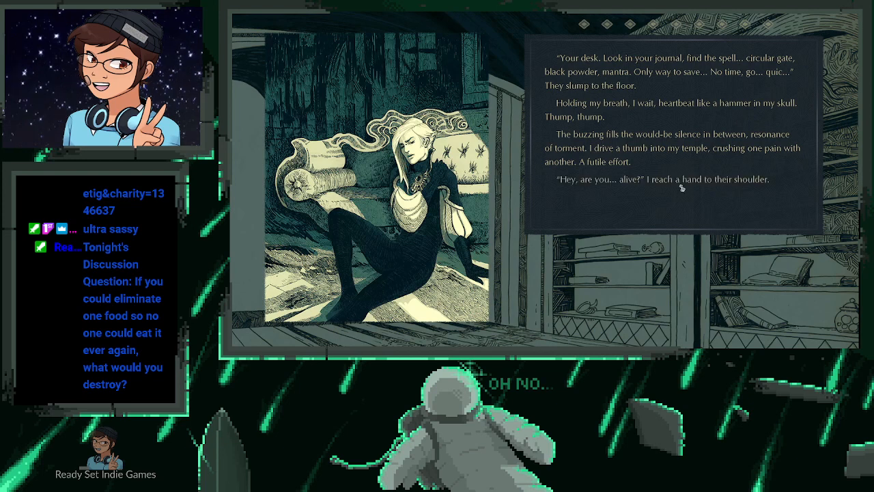
{"action": "mouse_move", "coordinate": [660, 213]}
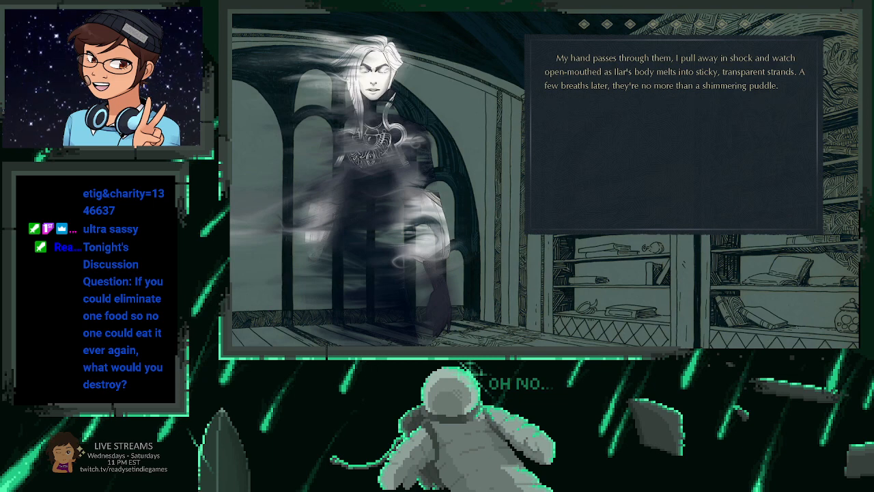
{"action": "mouse_move", "coordinate": [688, 93]}
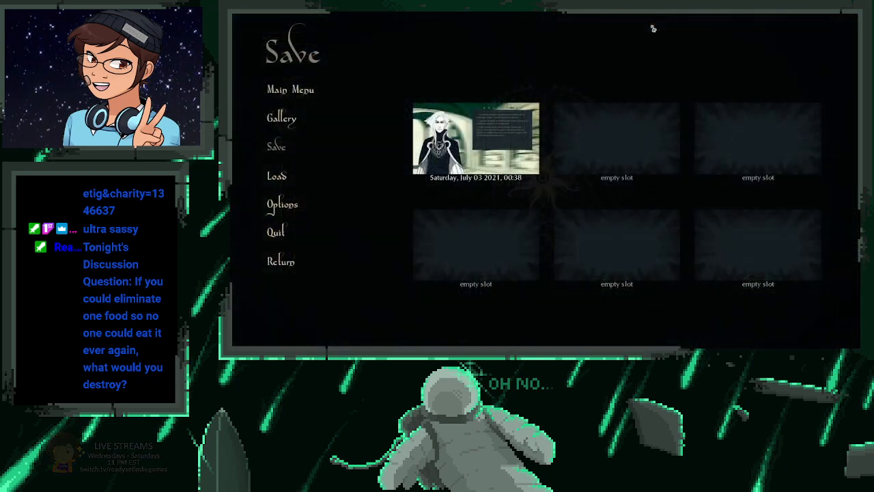
Save progress into the second slot and return to the Main Menu
{"action": "left_click", "coordinate": [617, 138]}
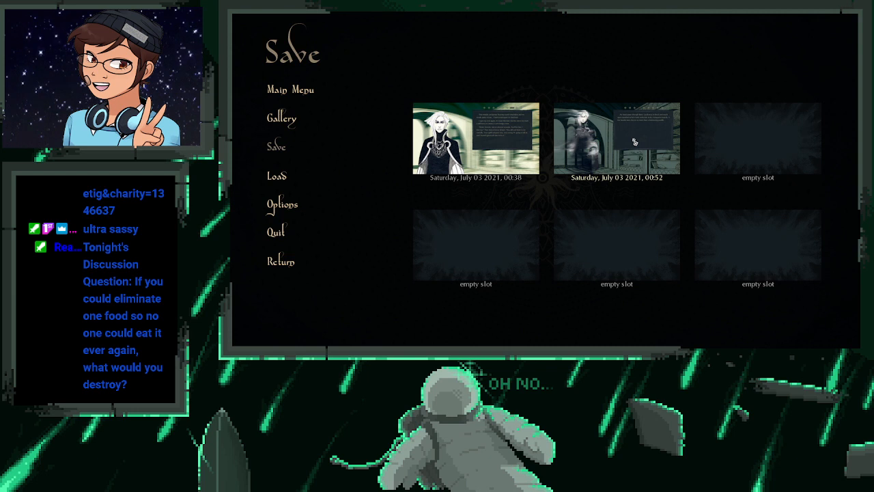
{"action": "mouse_move", "coordinate": [612, 88]}
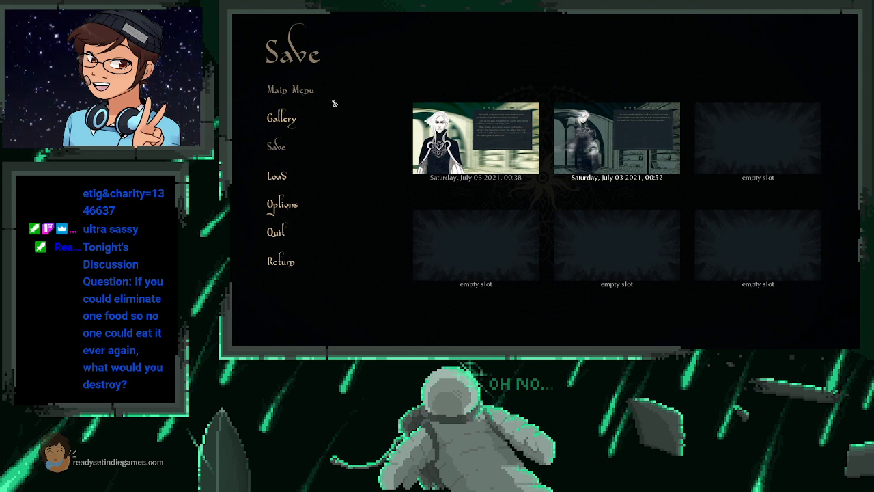
{"action": "mouse_move", "coordinate": [333, 104]}
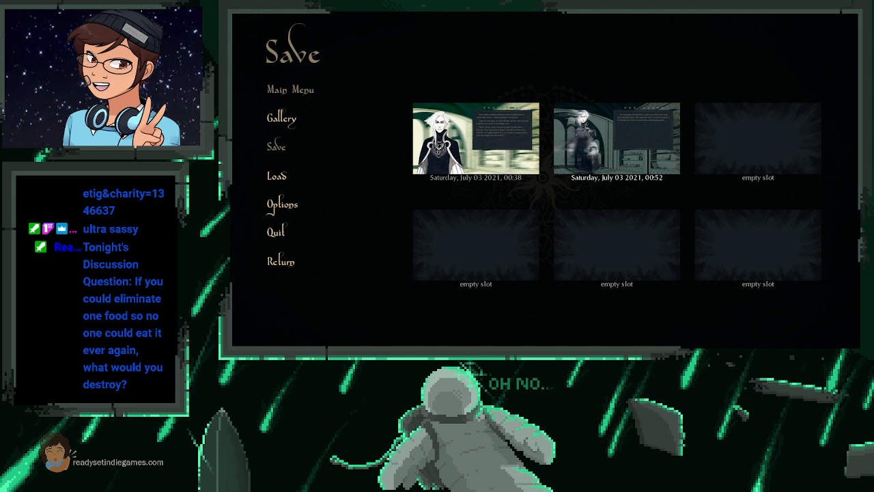
{"action": "mouse_move", "coordinate": [328, 82]}
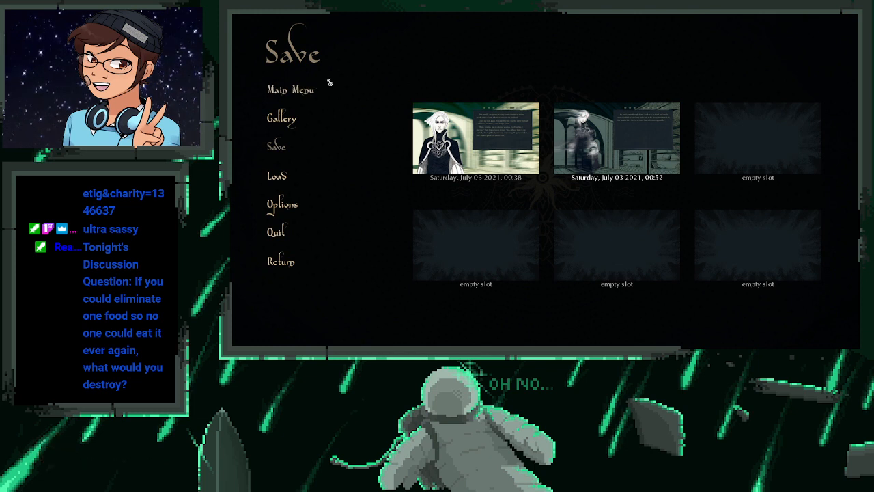
{"action": "mouse_move", "coordinate": [352, 74]}
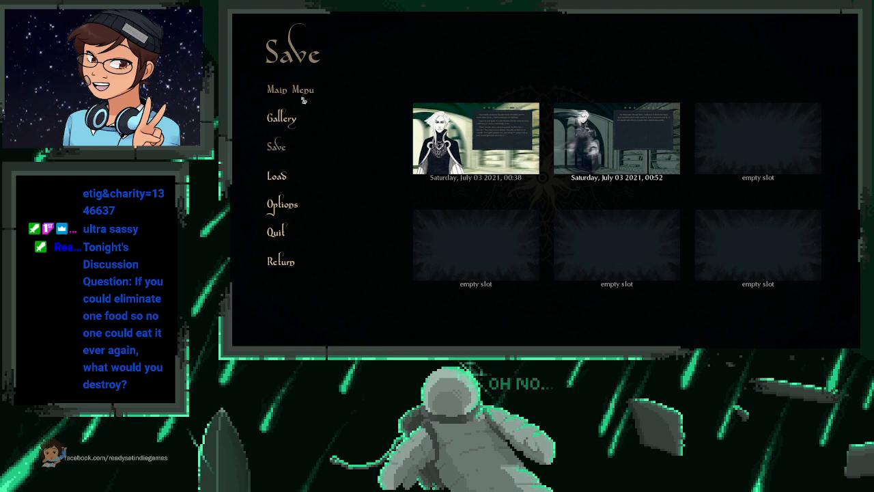
{"action": "left_click", "coordinate": [290, 90]}
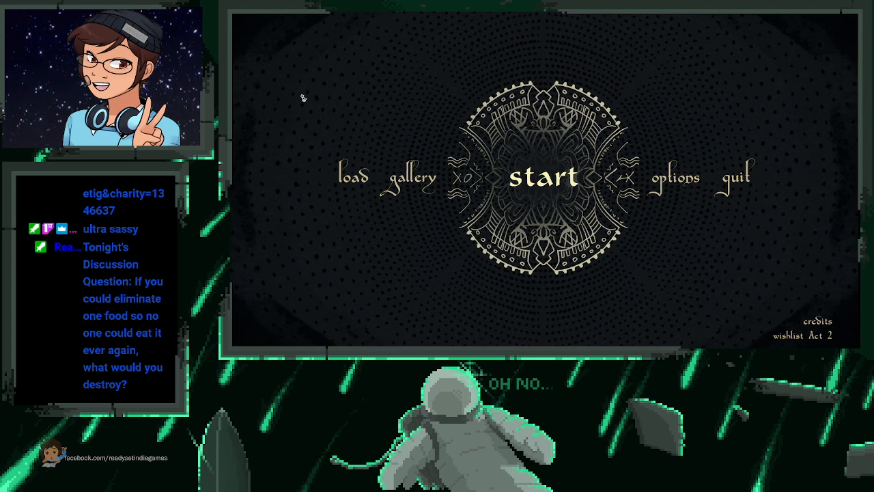